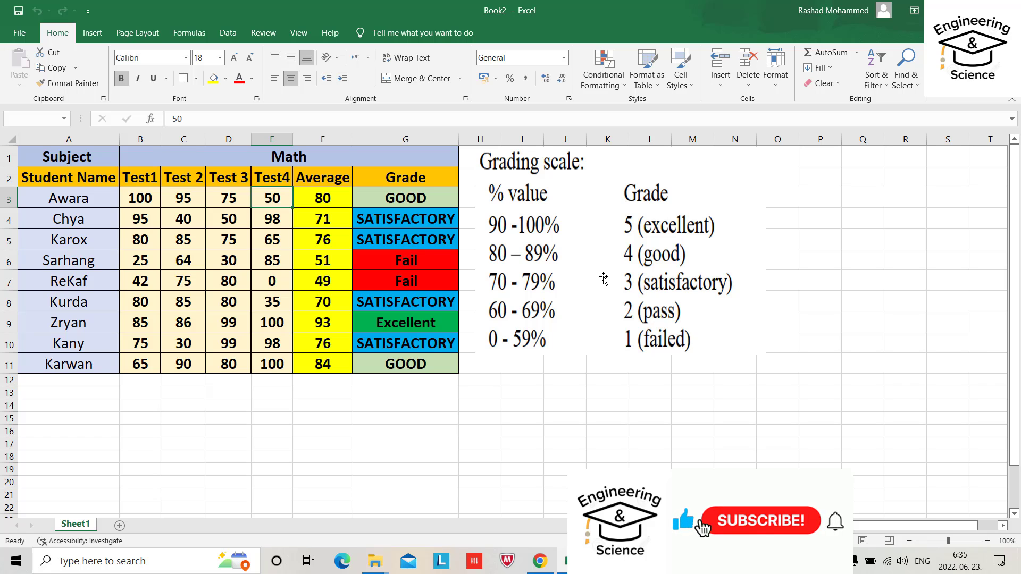
- Enter 90 in D6 for Sarhang's Test 3 and 85 in C10 for Kany's Test 2
left_click(748, 520)
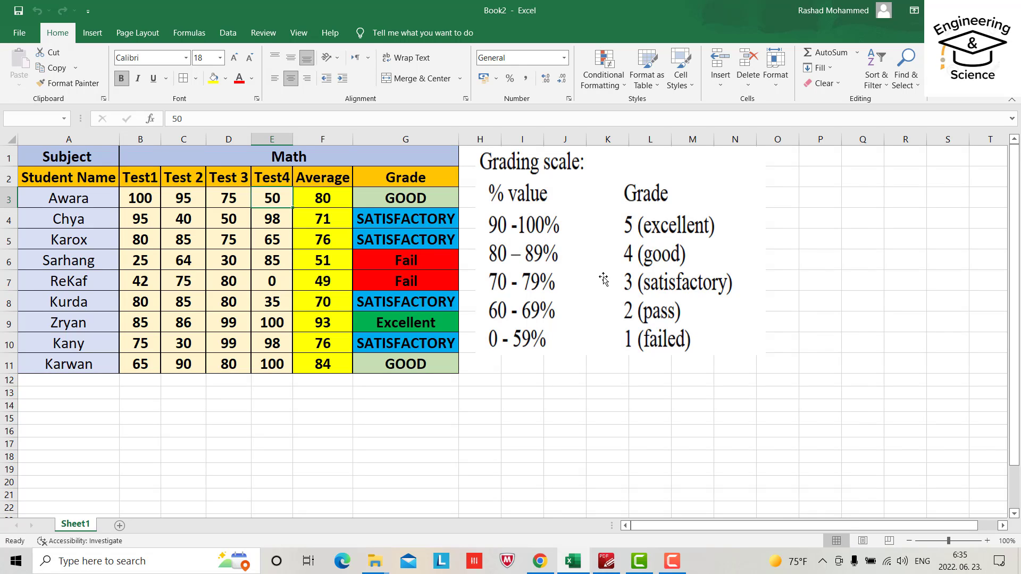
mouse_move(332, 261)
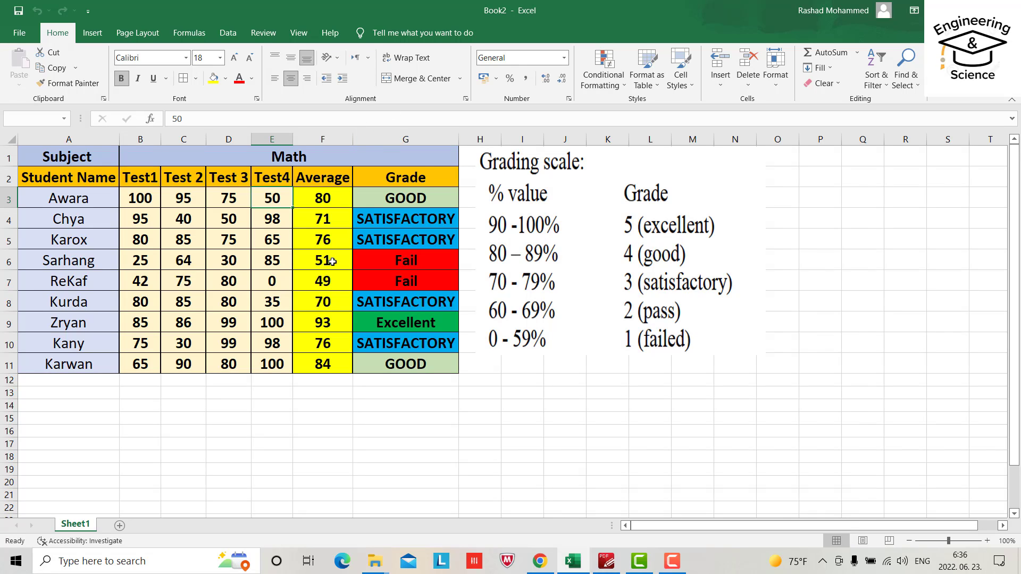
mouse_move(326, 261)
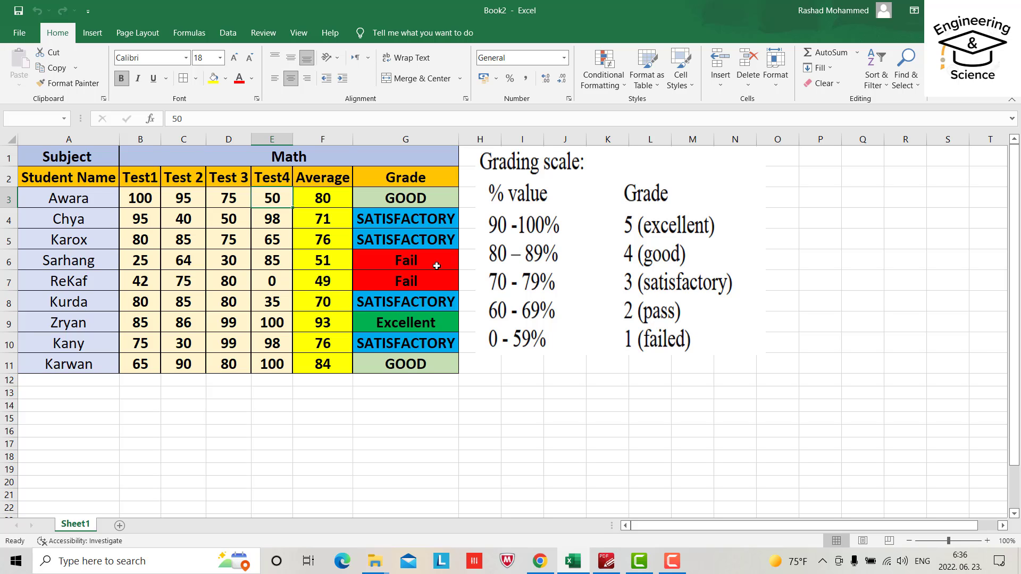
left_click(228, 260)
type("90")
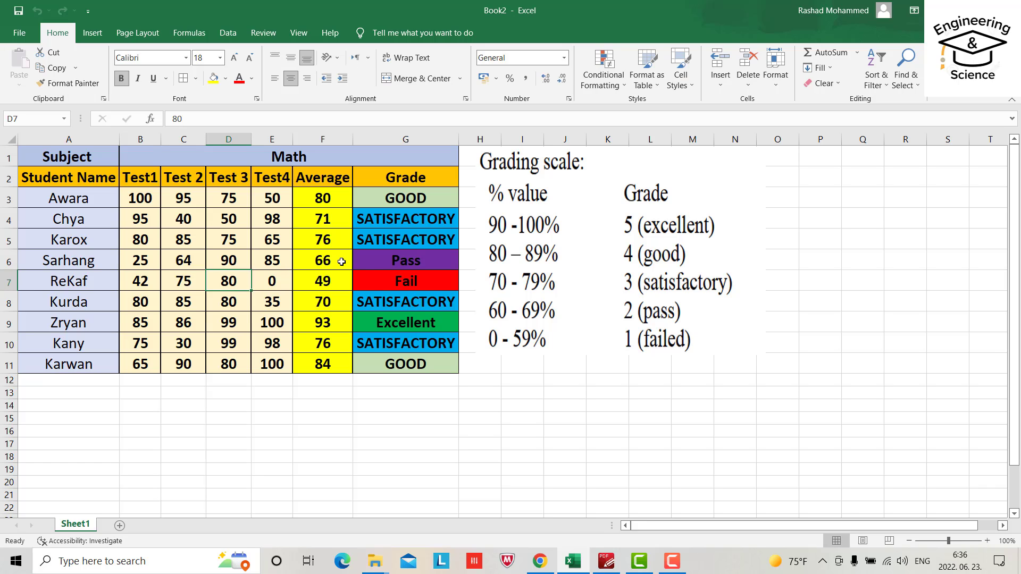
mouse_move(392, 270)
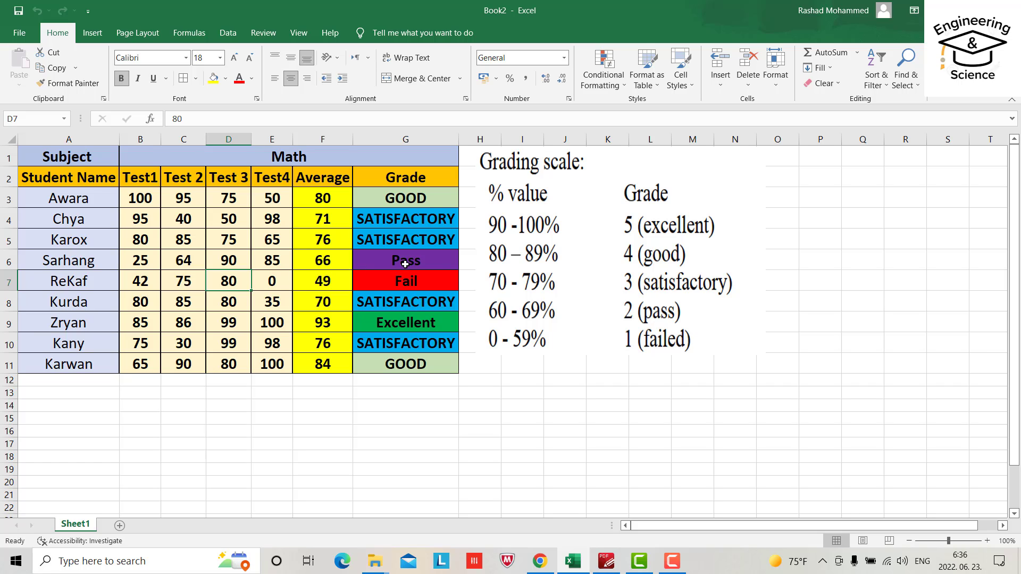
mouse_move(329, 333)
type("85")
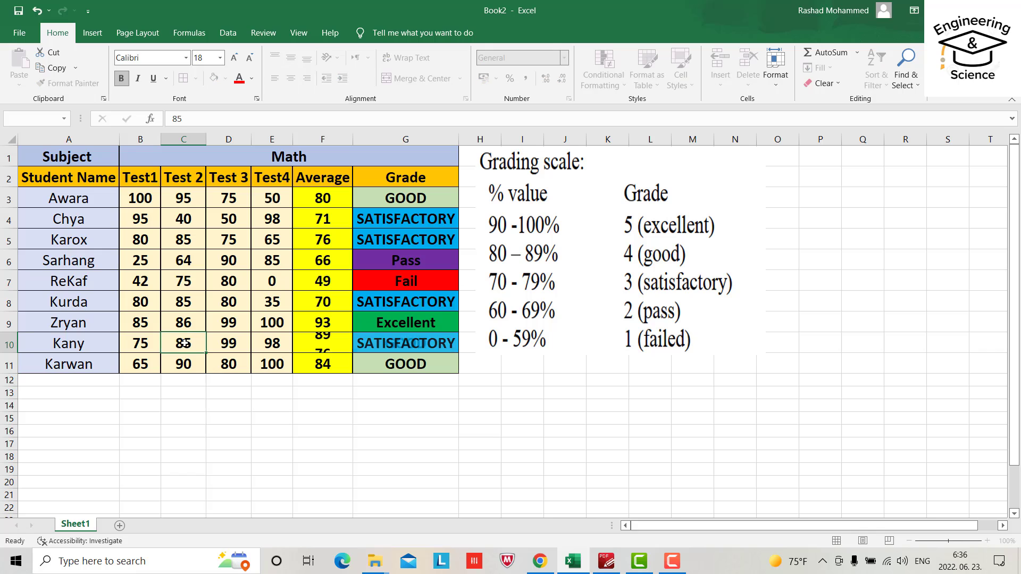
left_click(183, 363)
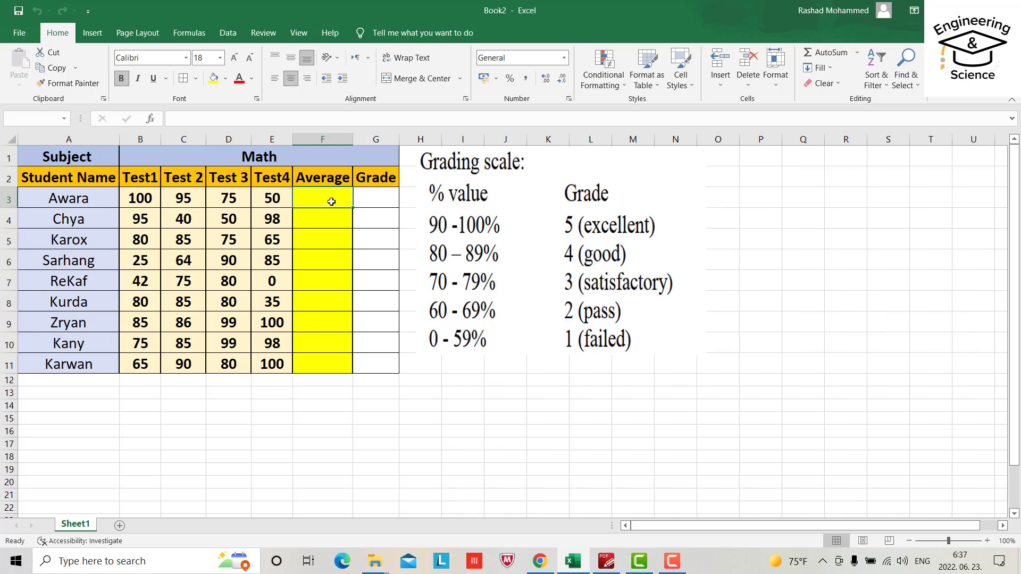
- Enter =AVERAGE(B3:E3) in F3 and fill it down to F11
type("=")
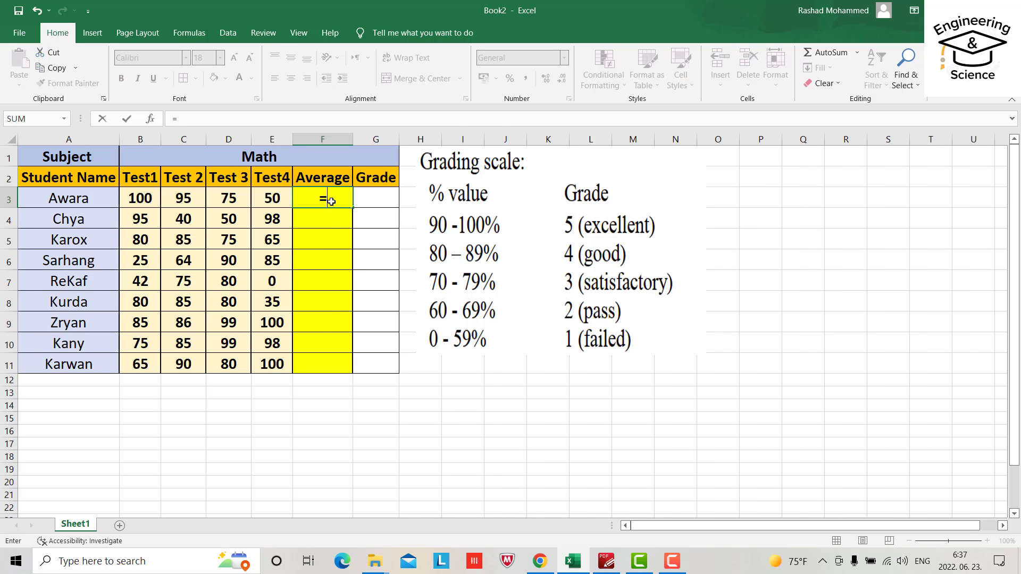
type("aver")
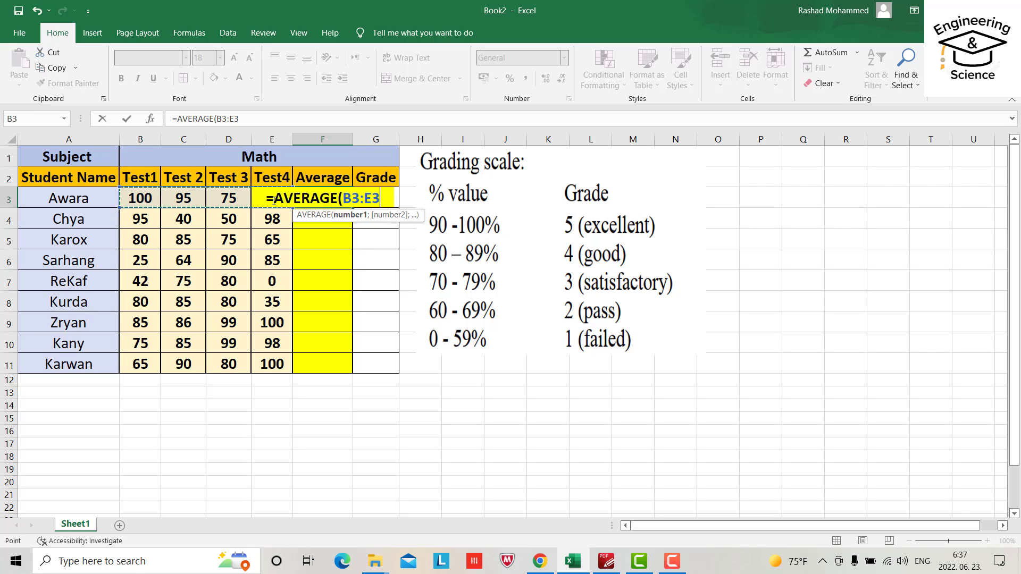
key("Return")
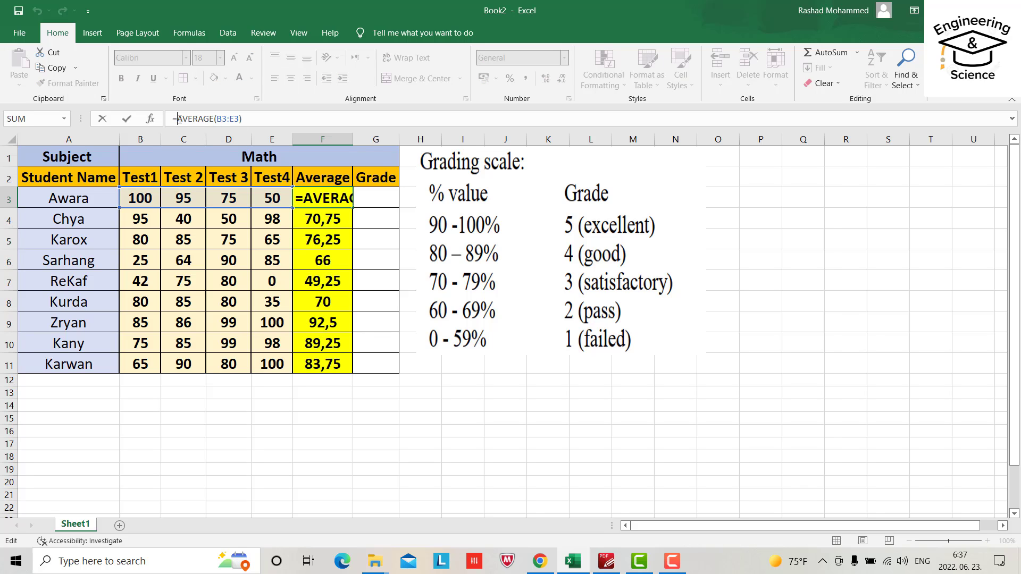
- Change F3 to =ROUND(AVERAGE(B3:E3);0) and copy it down to F11
type("Roun")
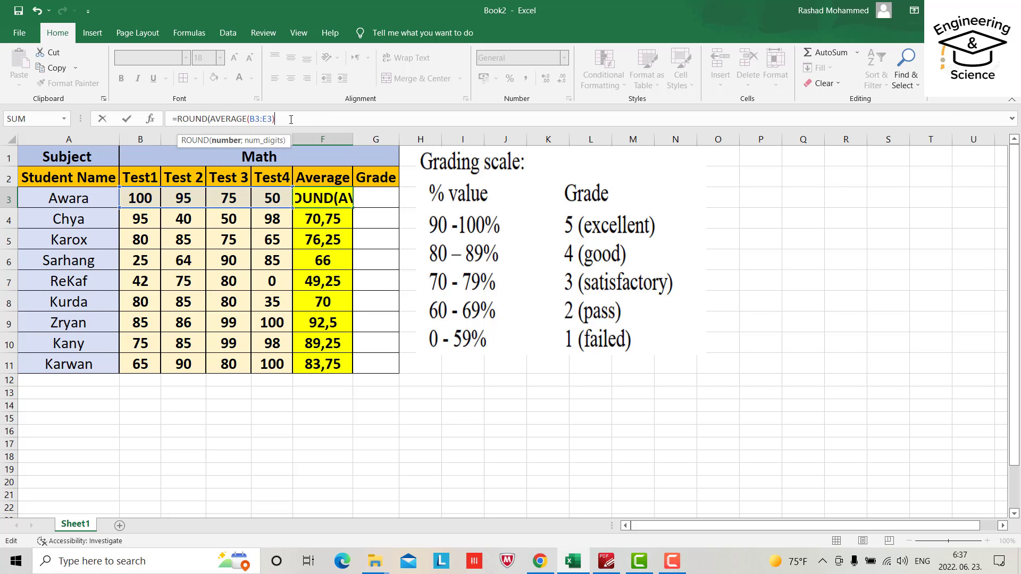
type(");")
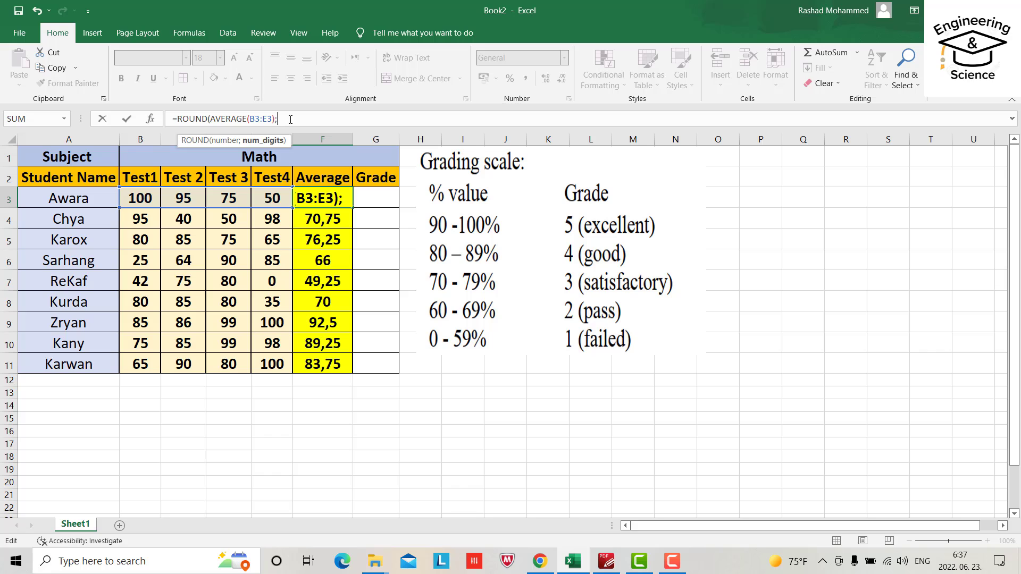
type("0")
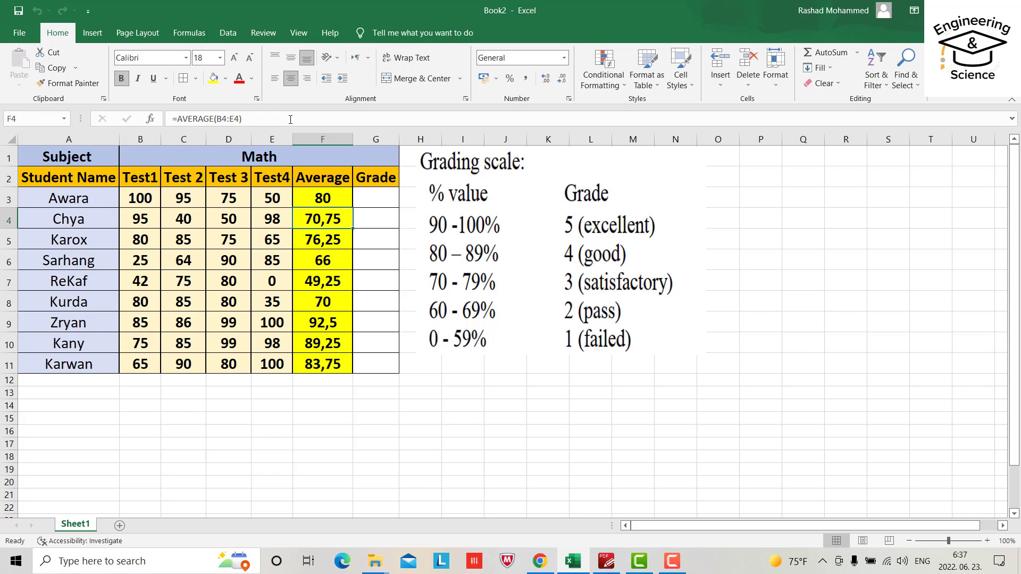
left_click(322, 198)
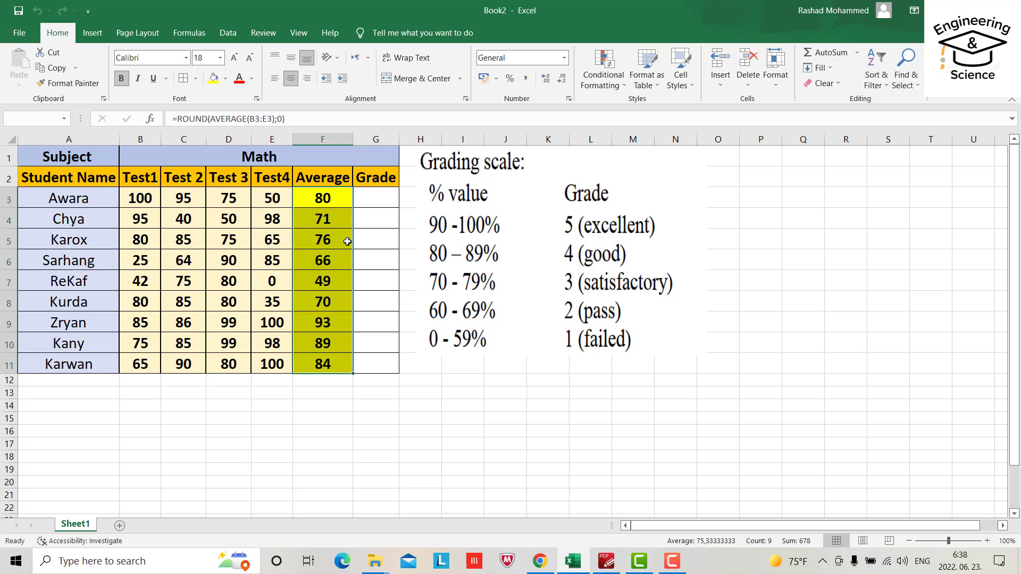
mouse_move(206, 124)
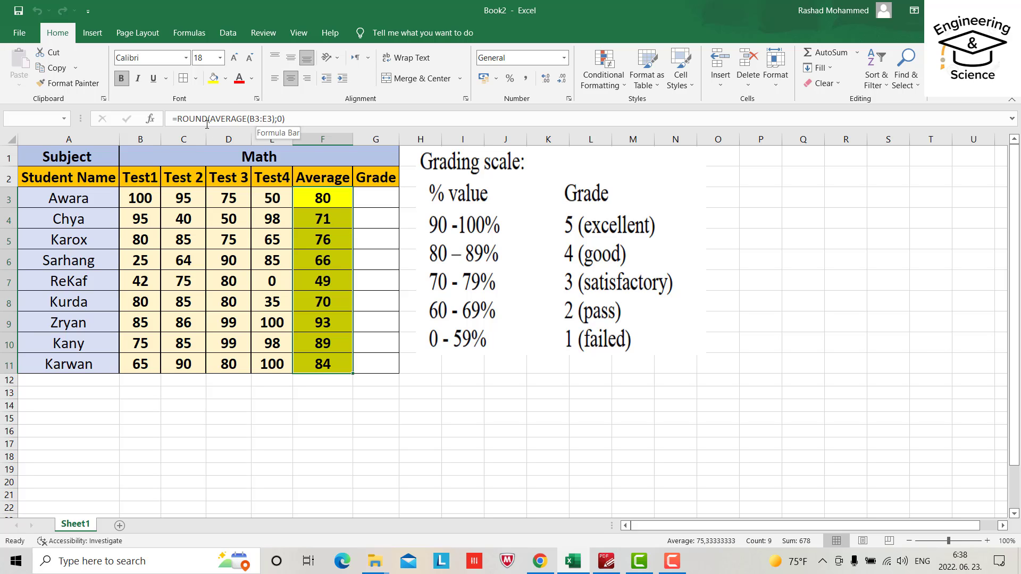
left_click(376, 197)
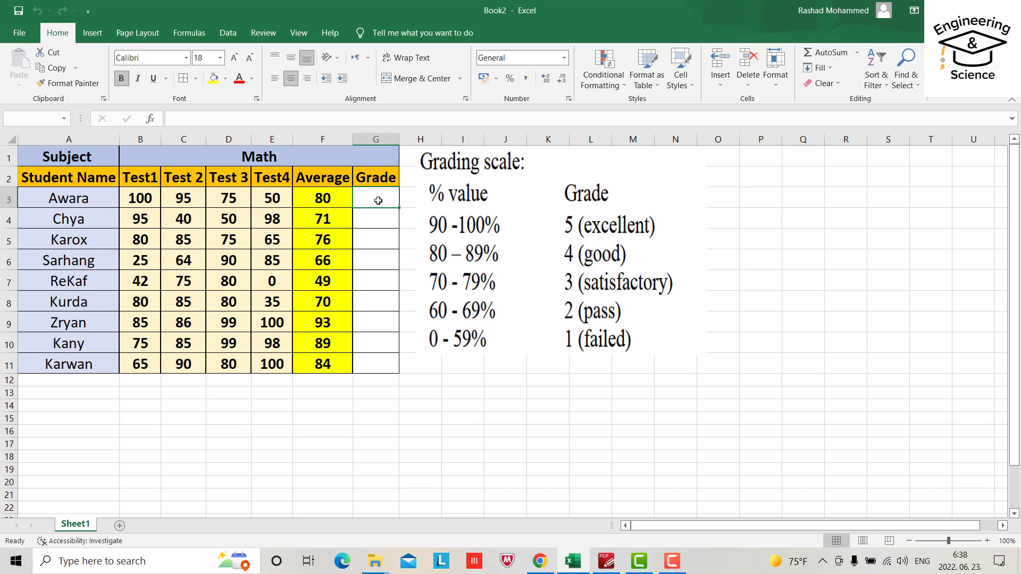
- Begin G3's nested IF: "Excellent" when F3>=90, "Good" when F3>=80
type("=If(F3")
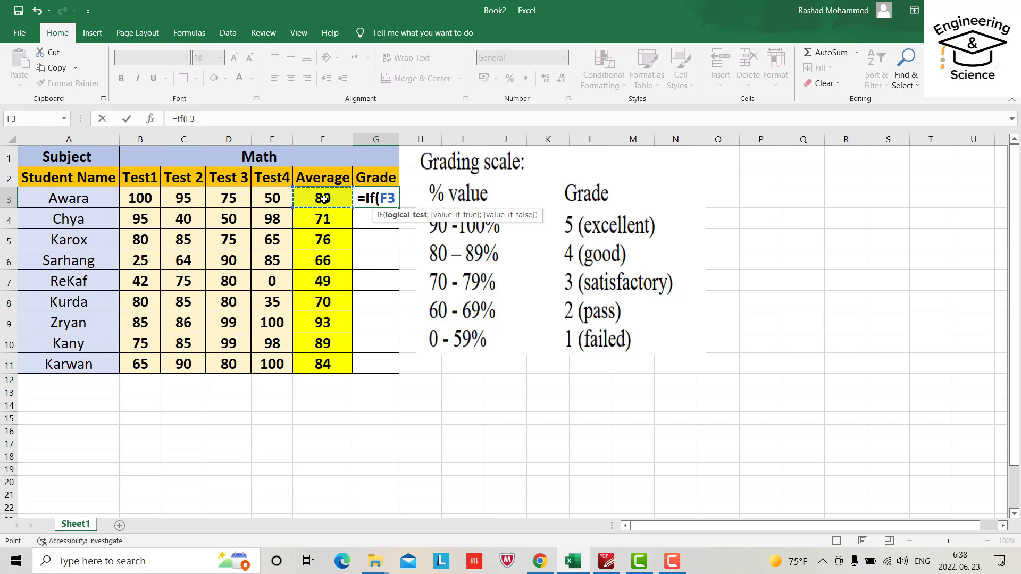
type(">=")
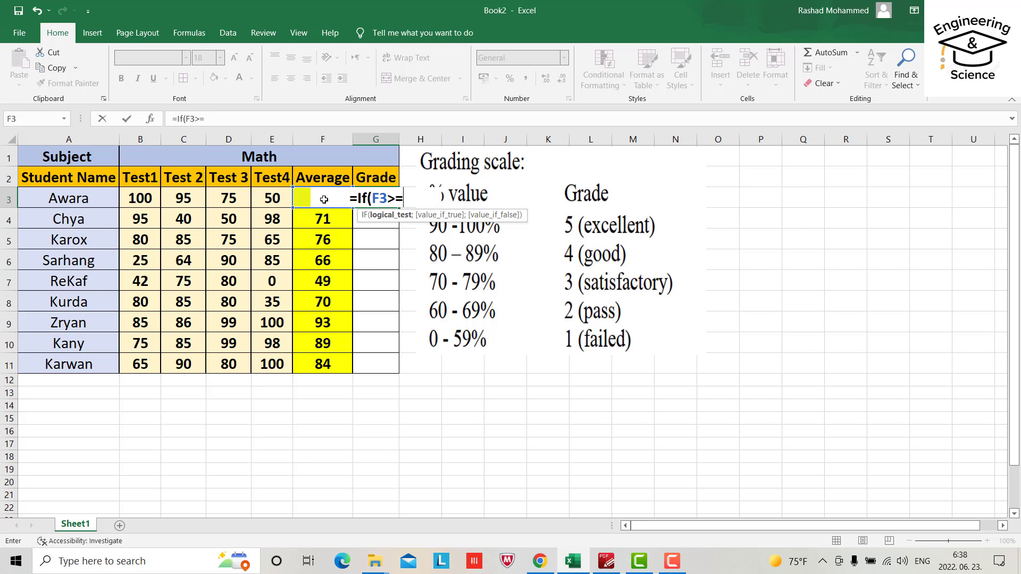
type("90")
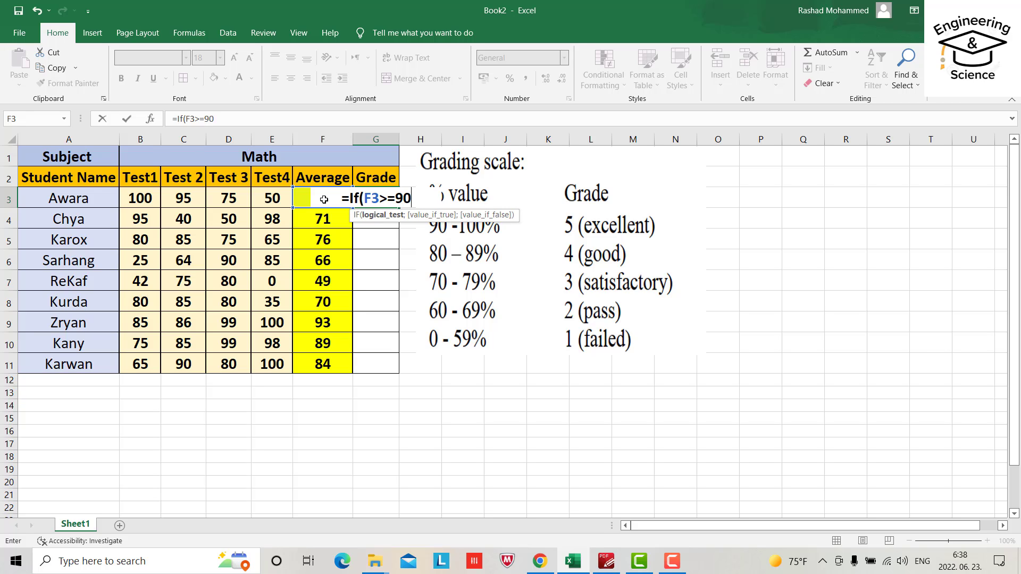
type(";")
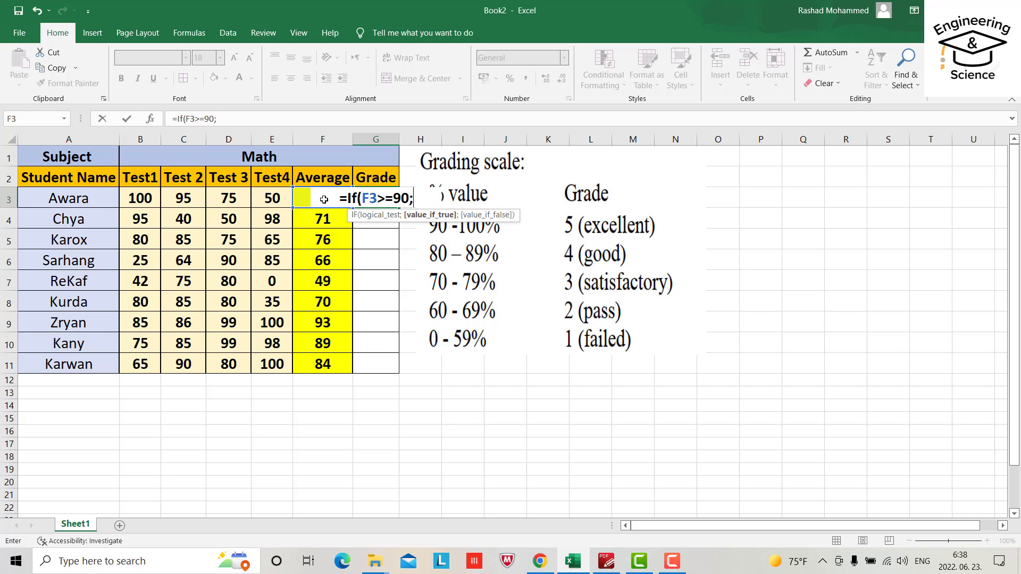
type("\"")
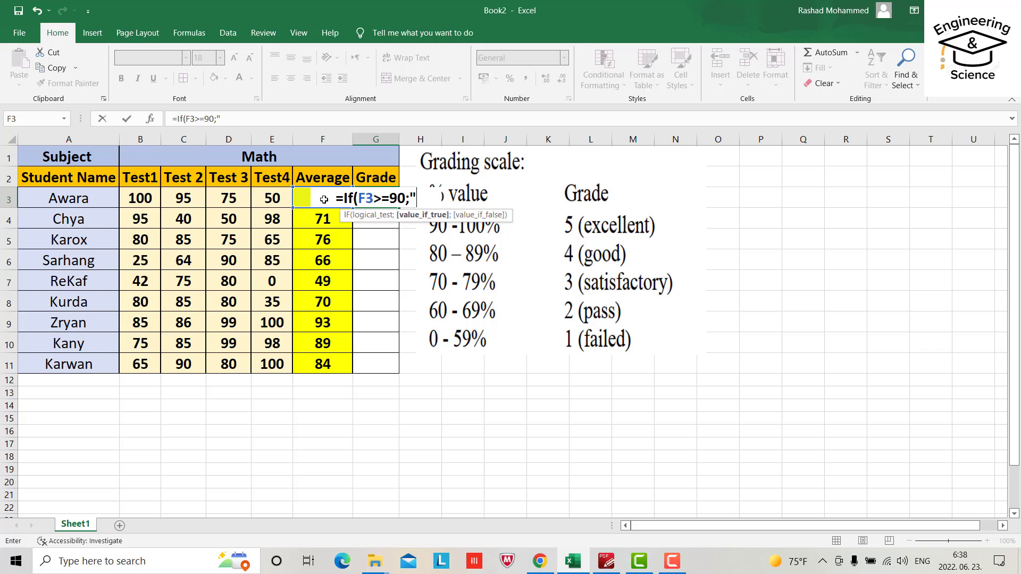
type("Excell")
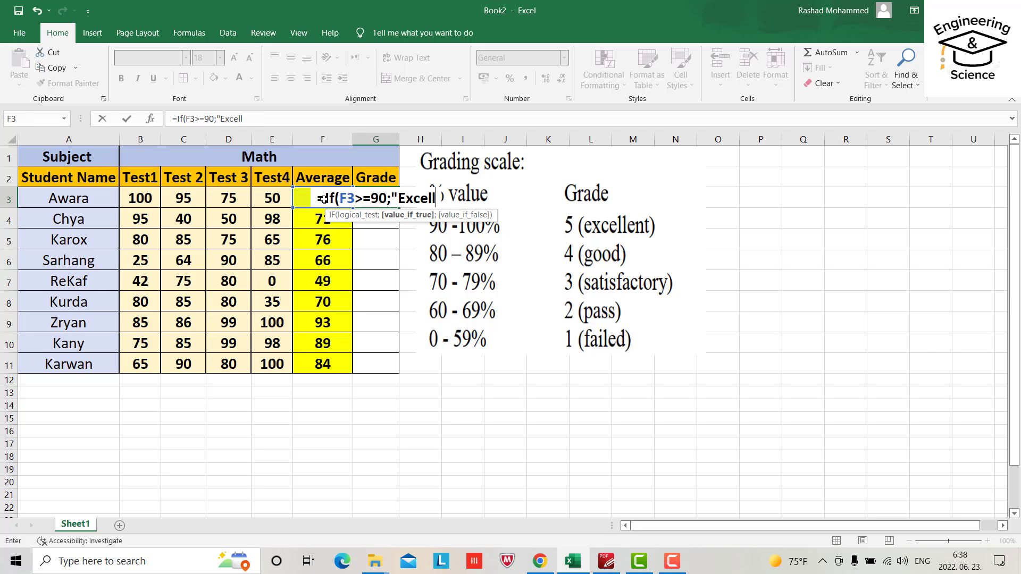
type("ent")
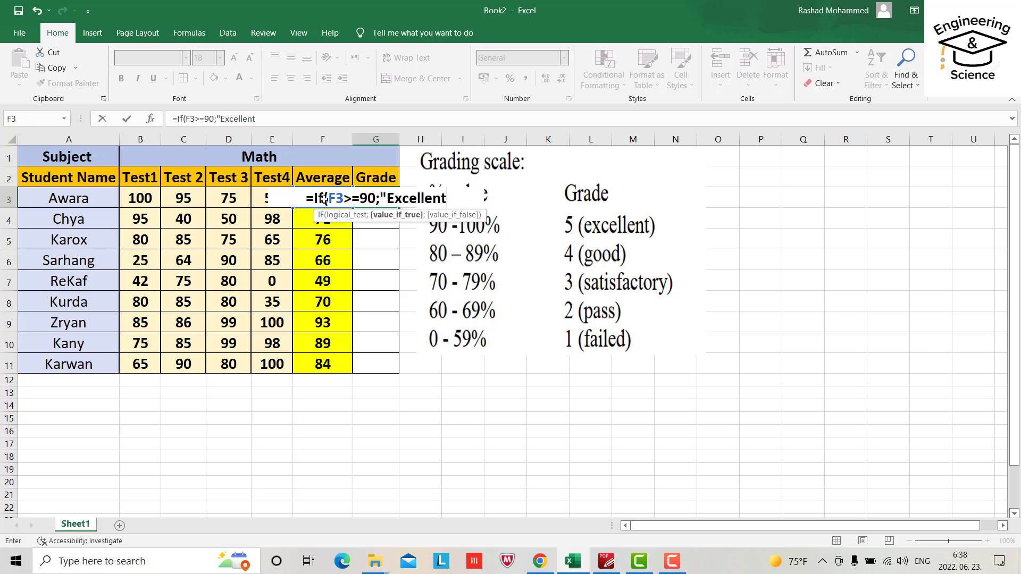
type("\"")
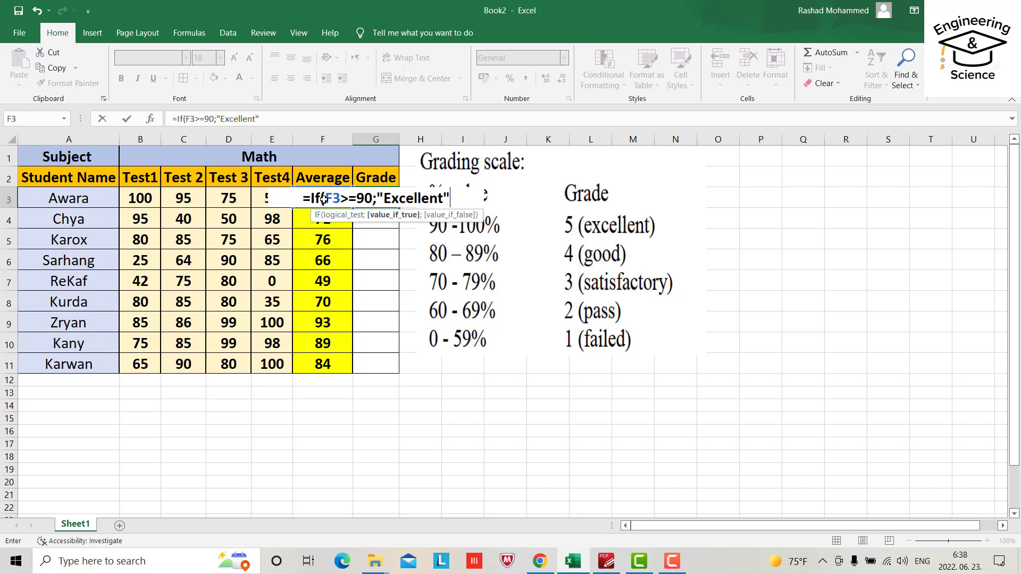
type(";")
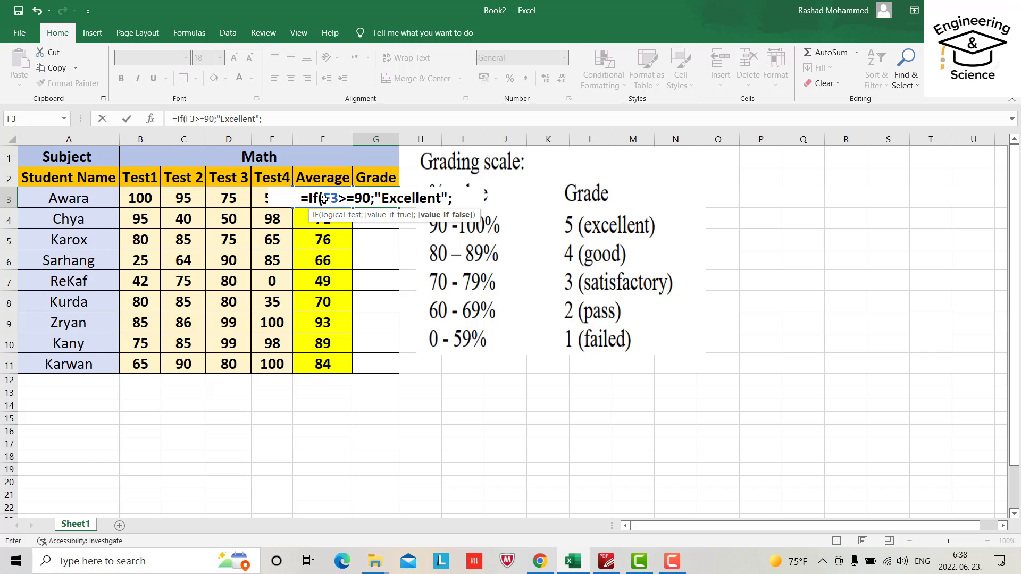
type("I")
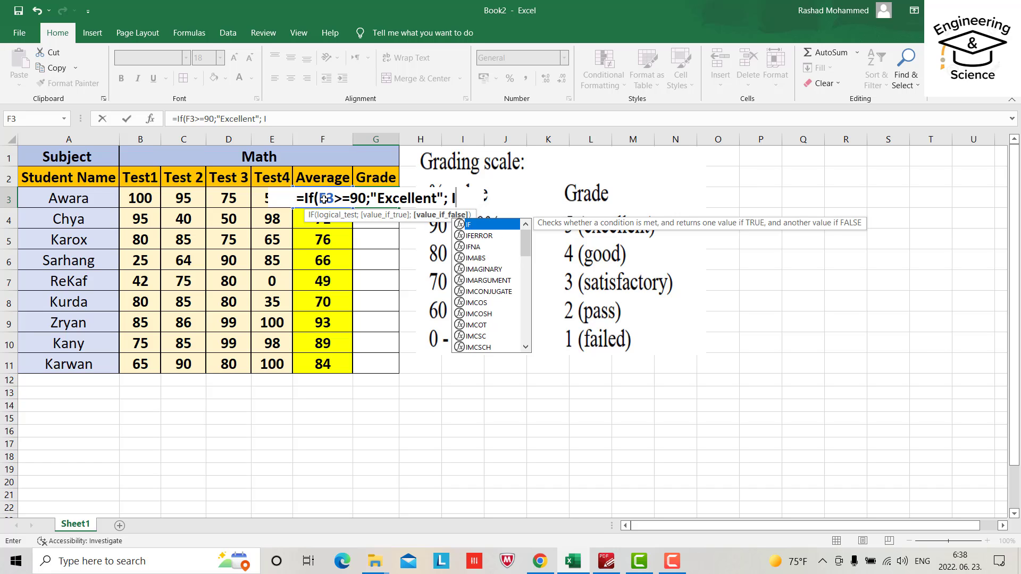
type("f(")
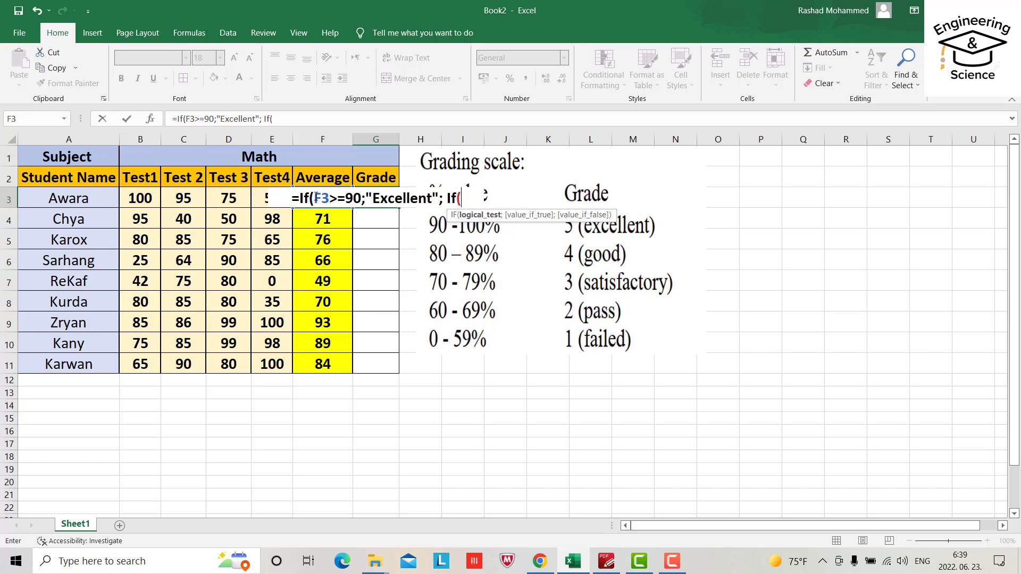
type("F3")
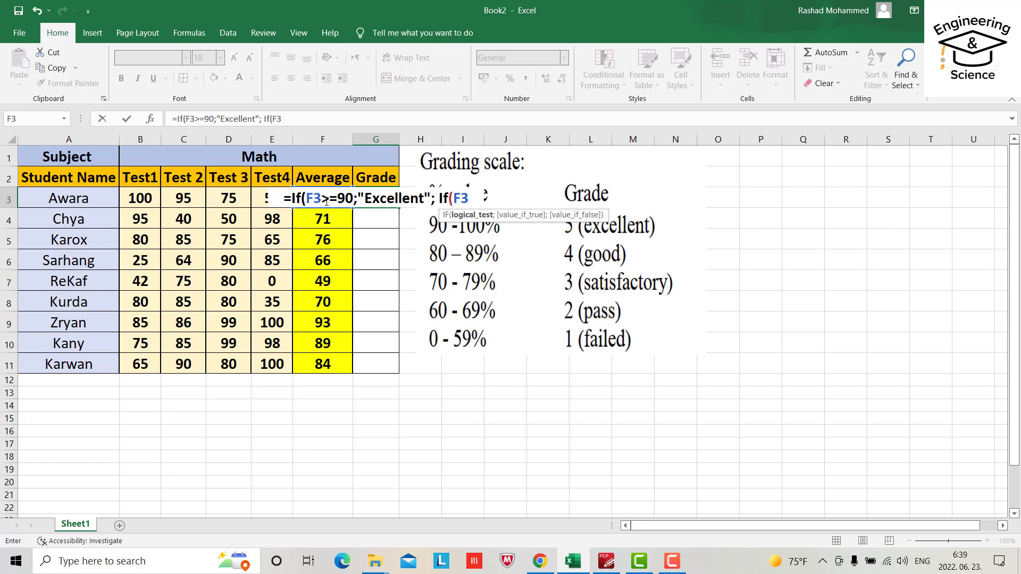
type(">")
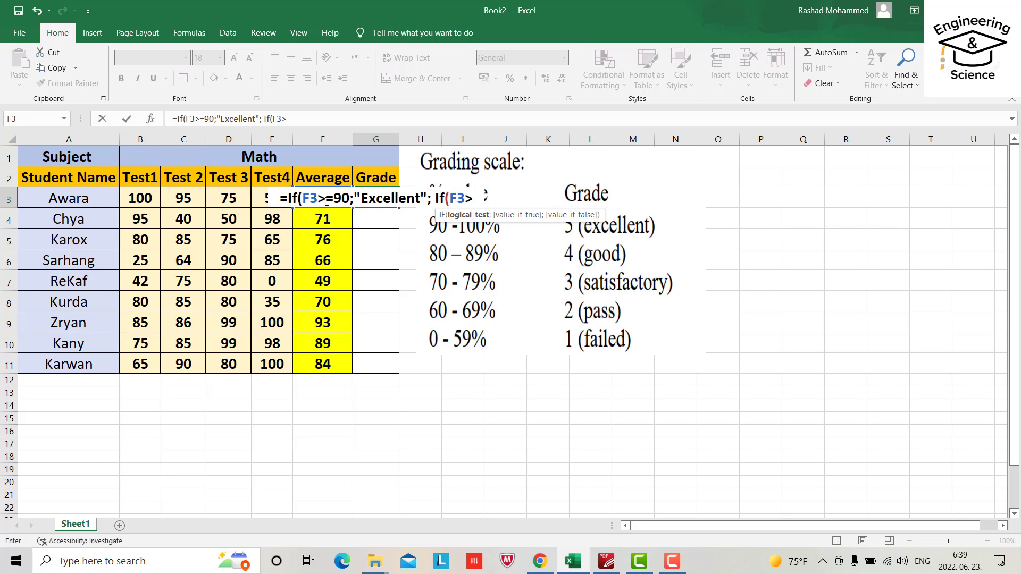
type("=")
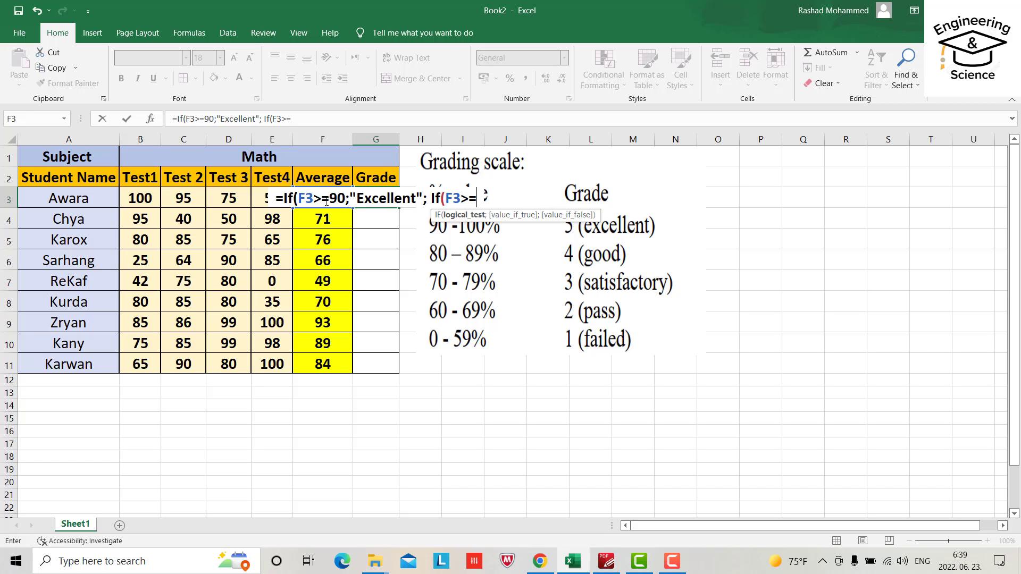
type("80")
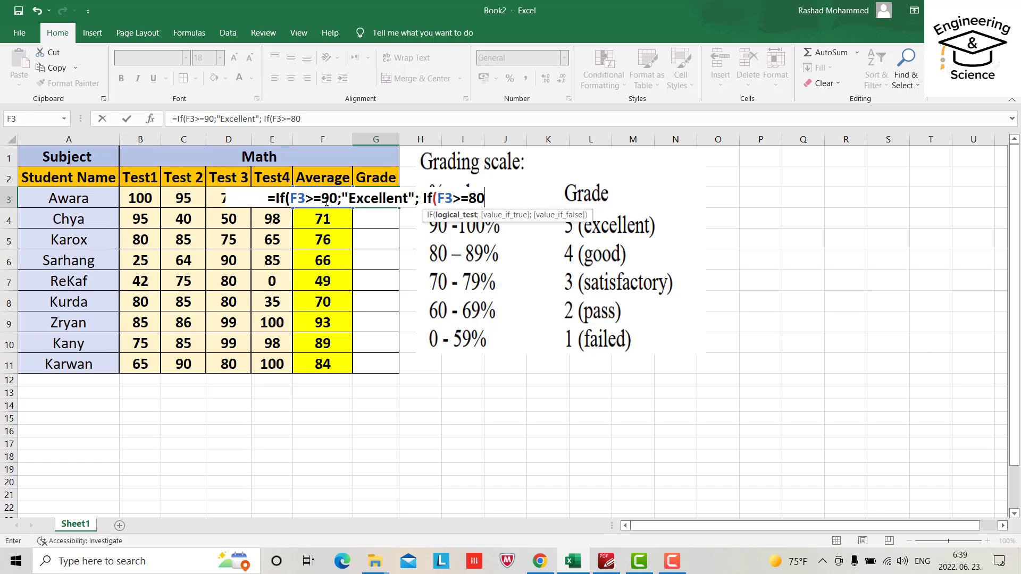
type(";")
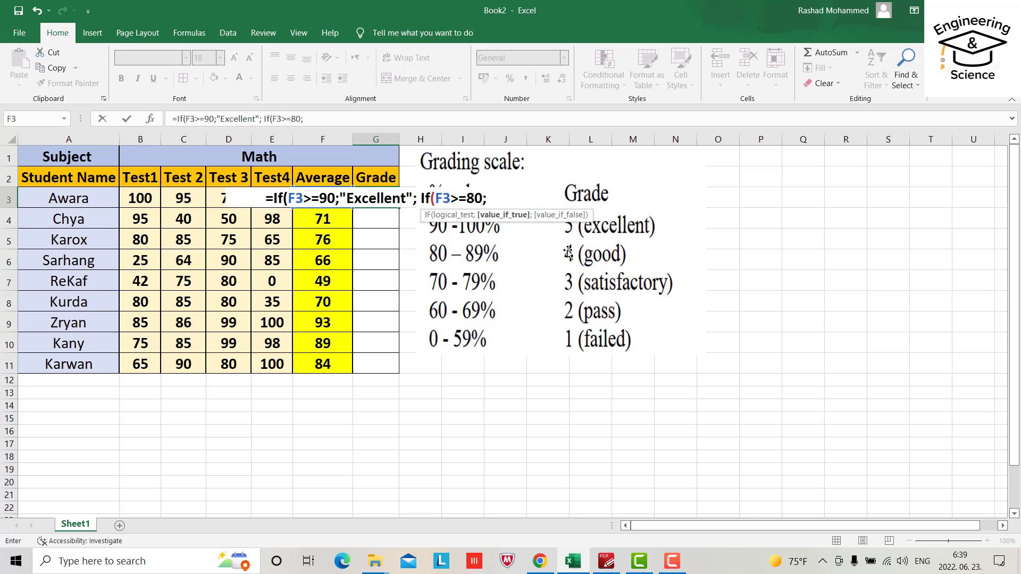
type("\"Good\"")
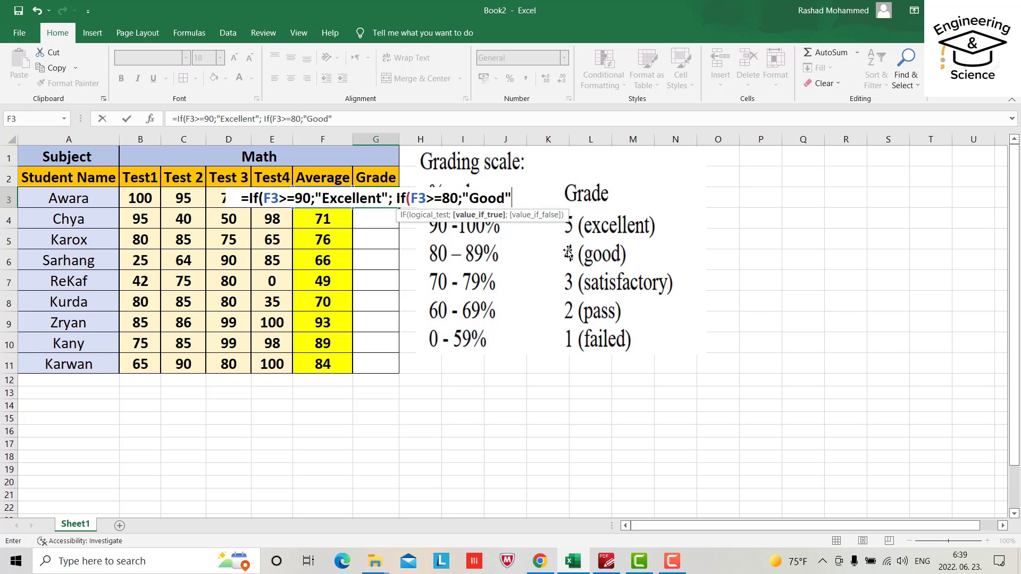
type(";")
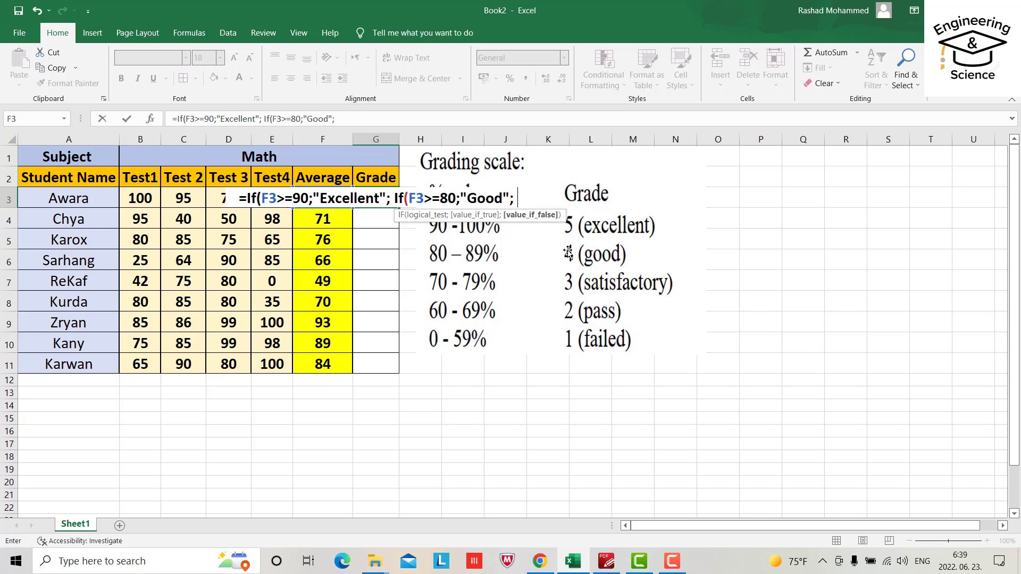
- Finish the formula: "Satisfactory" at 70, "Pass" at 60, otherwise "Fail"
type("If")
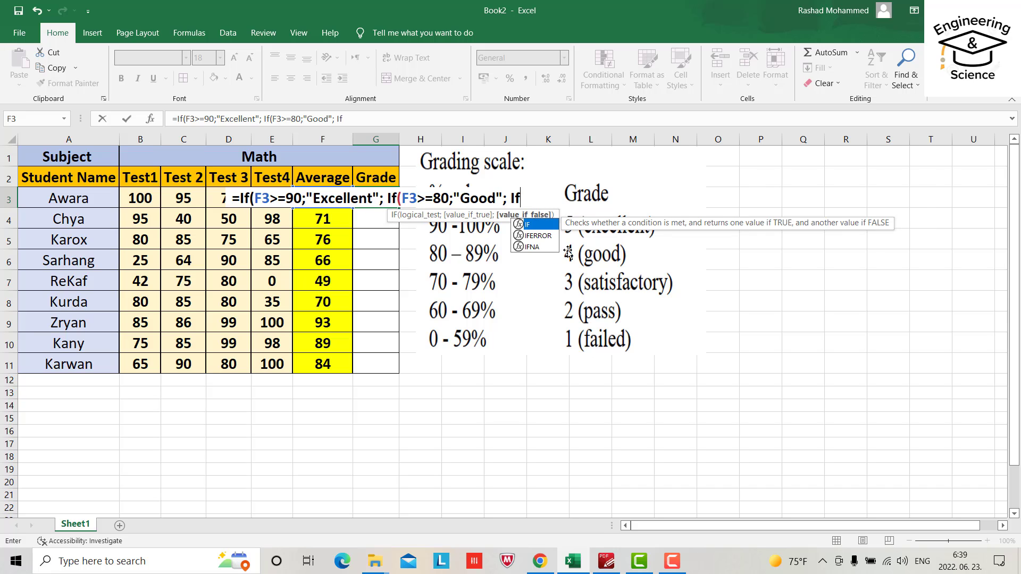
type("(")
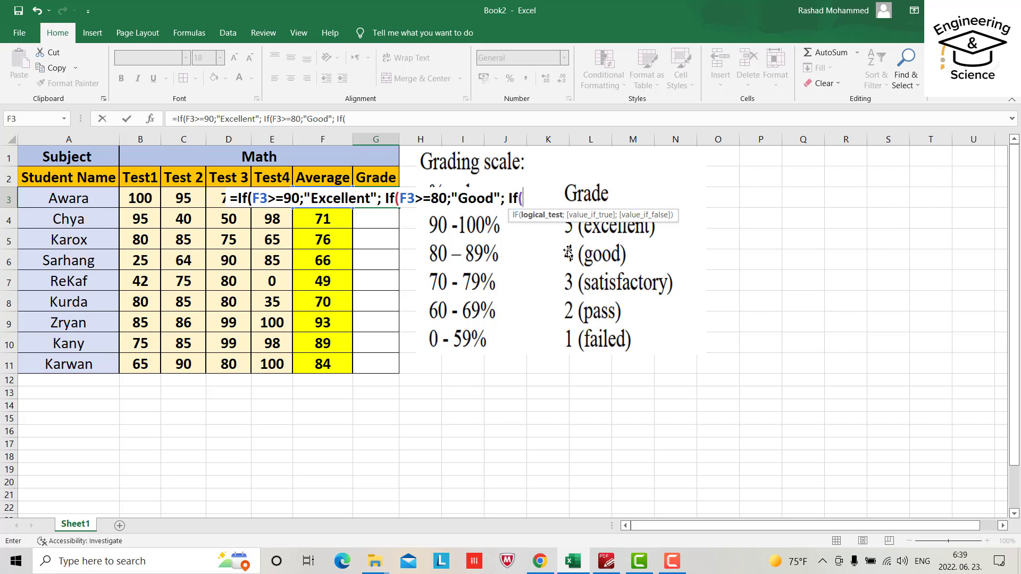
type("F3>=70;\"Sa")
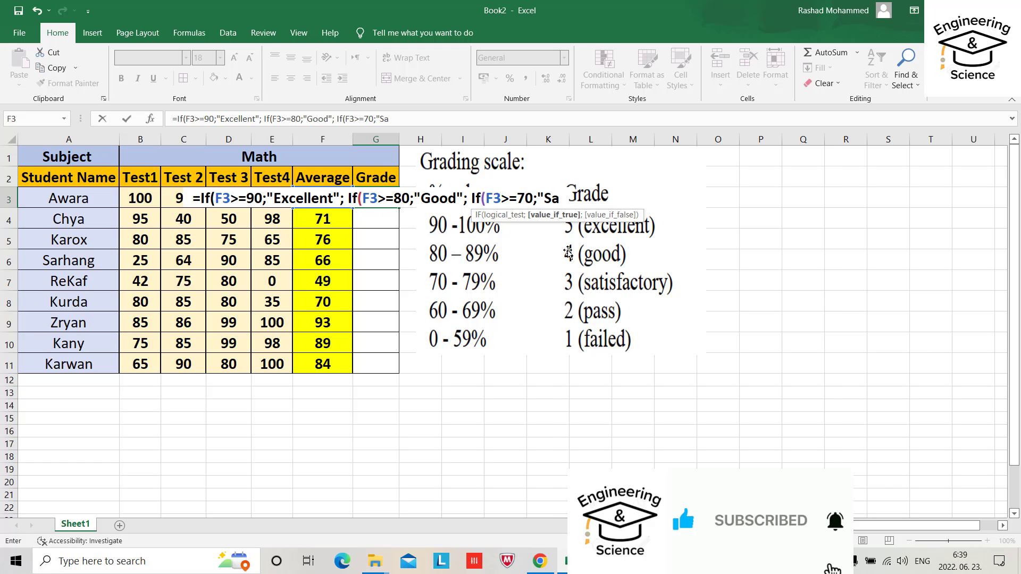
type("tisfactory")
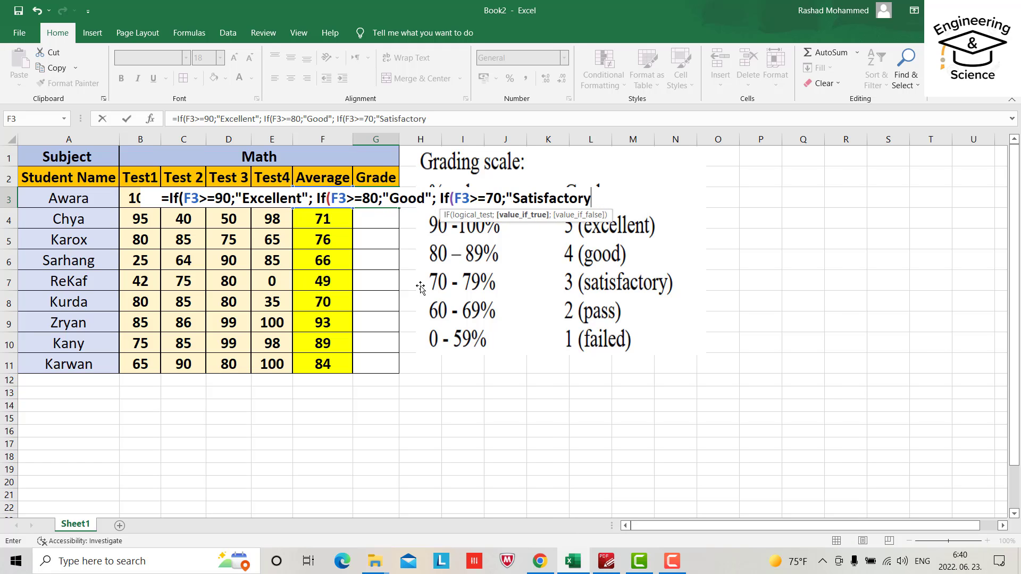
mouse_move(602, 291)
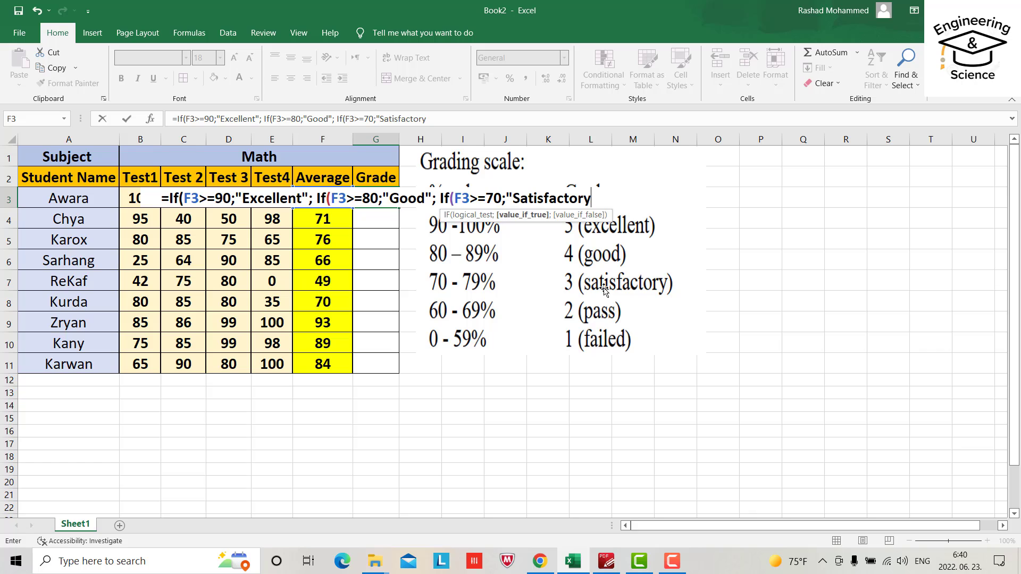
type("\"")
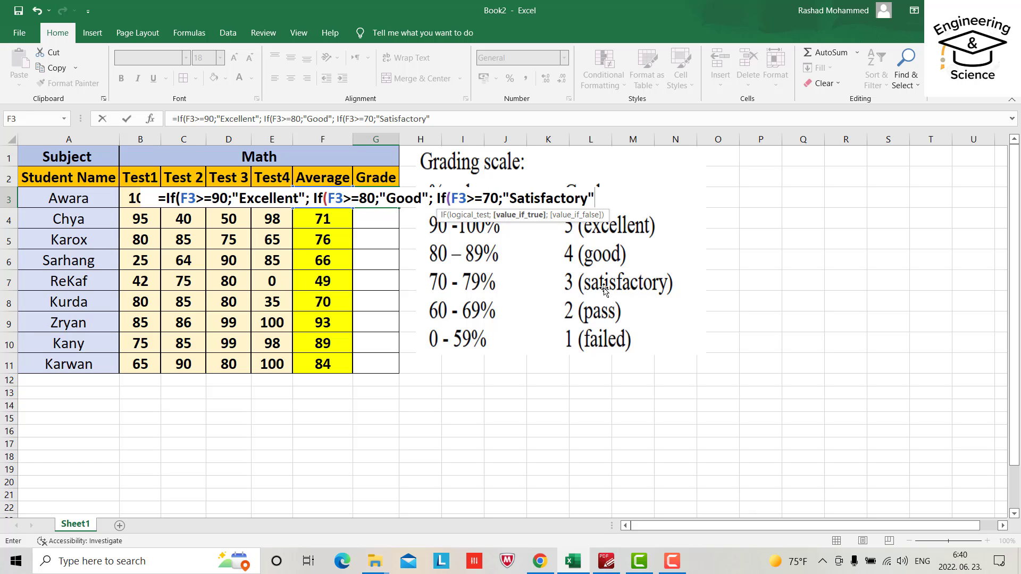
type("; If(F3")
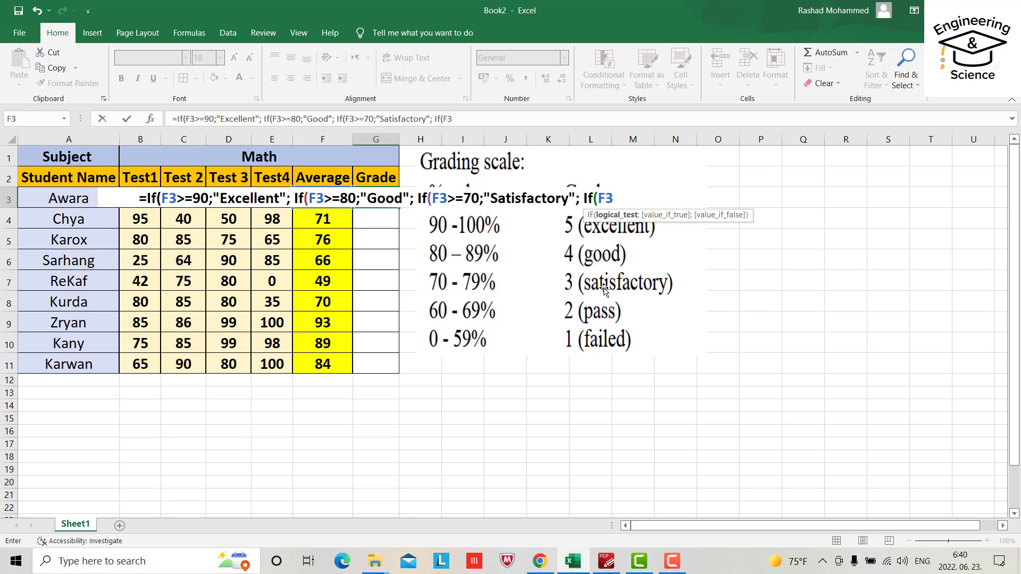
type(">")
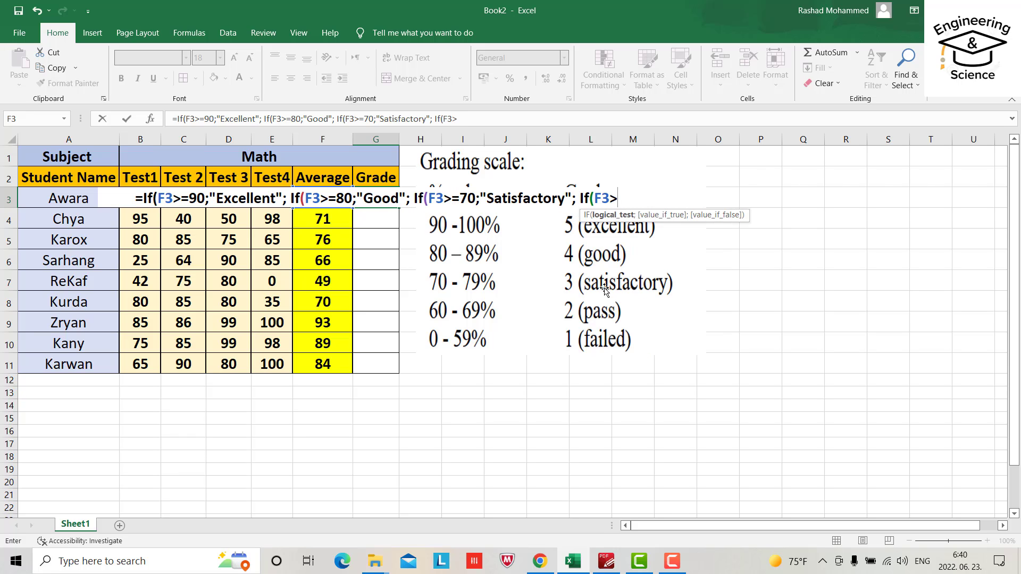
type(">=60;")
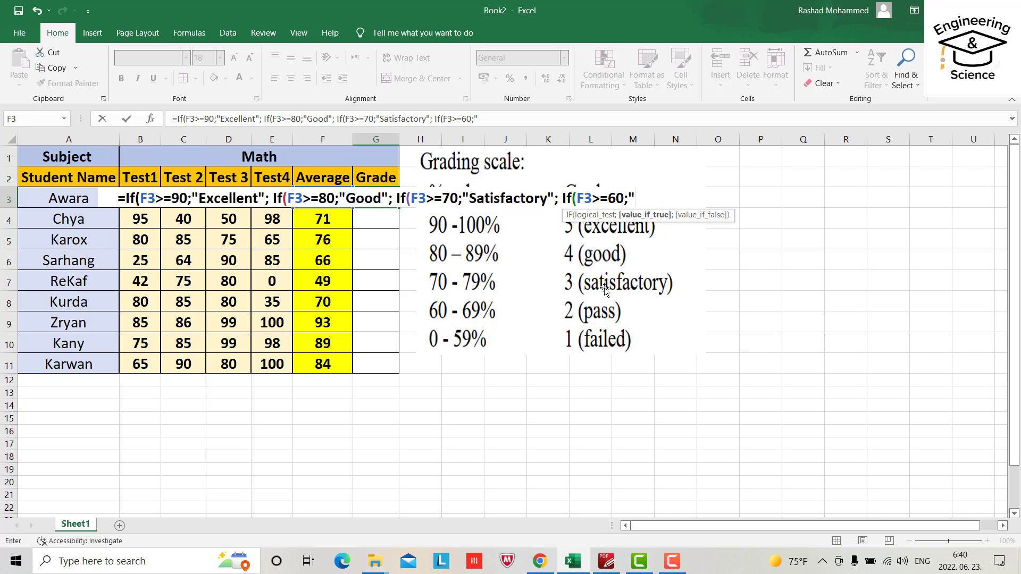
type("P")
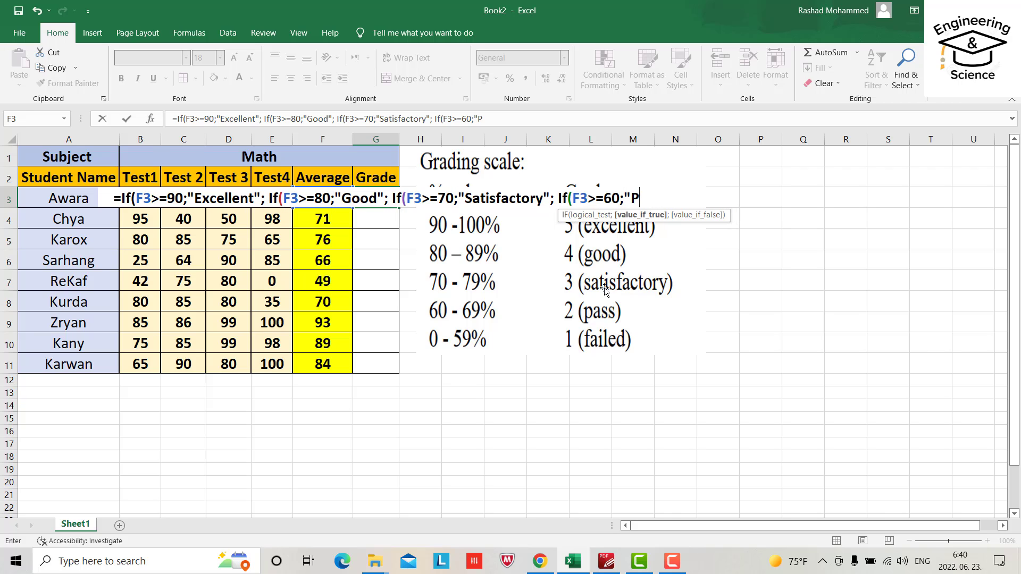
type("ass")
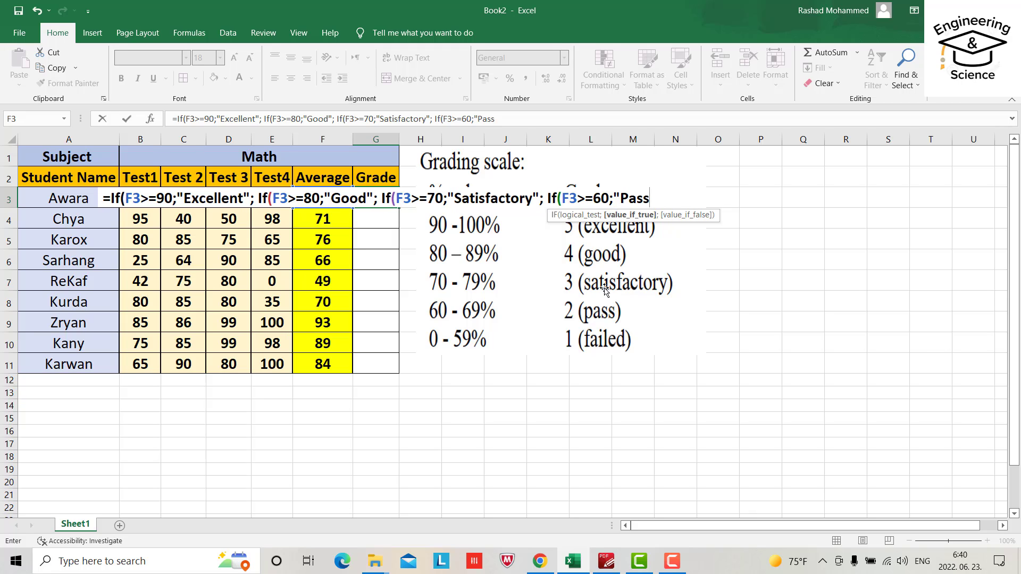
type("\";")
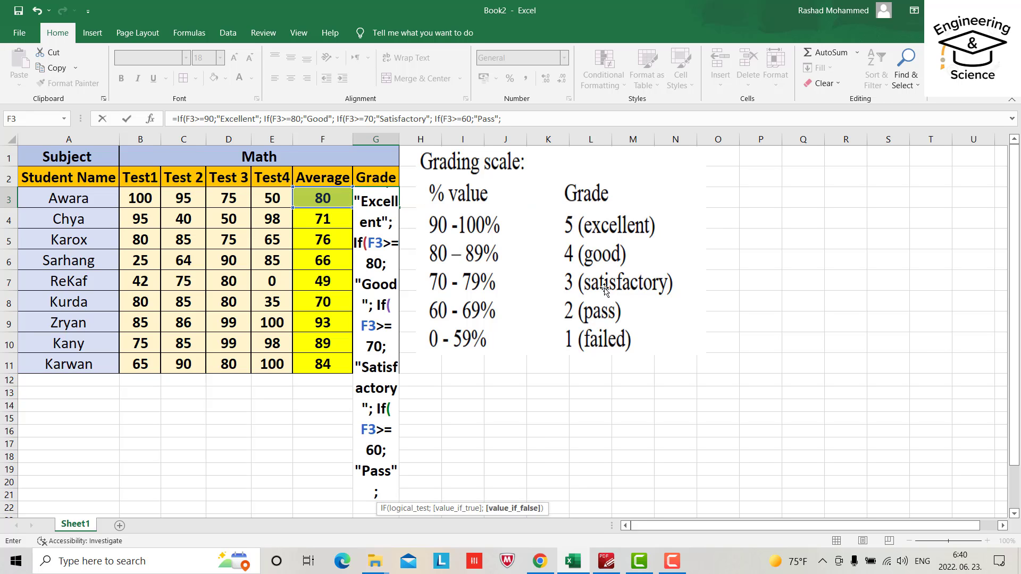
type("\"")
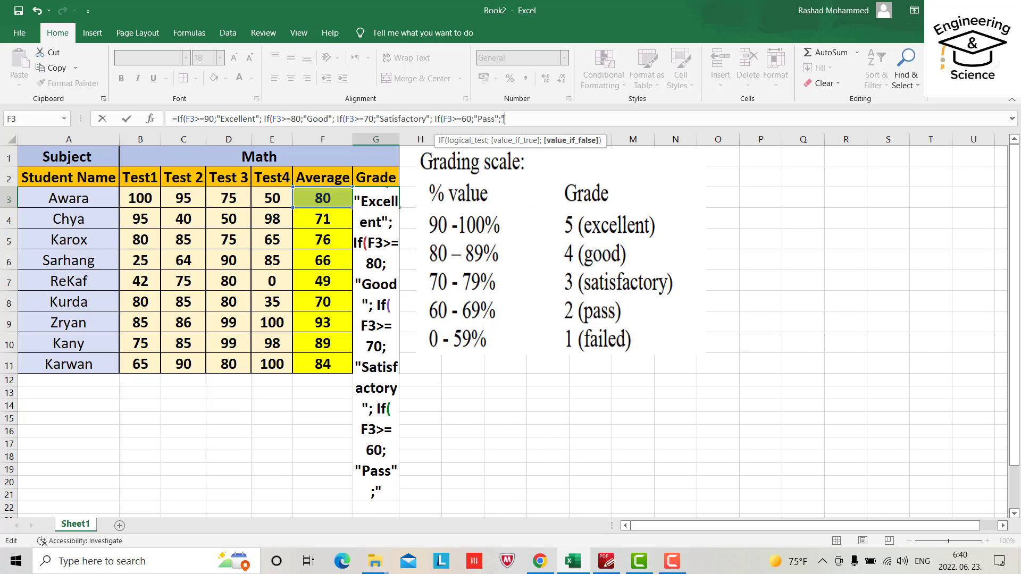
type("Fa")
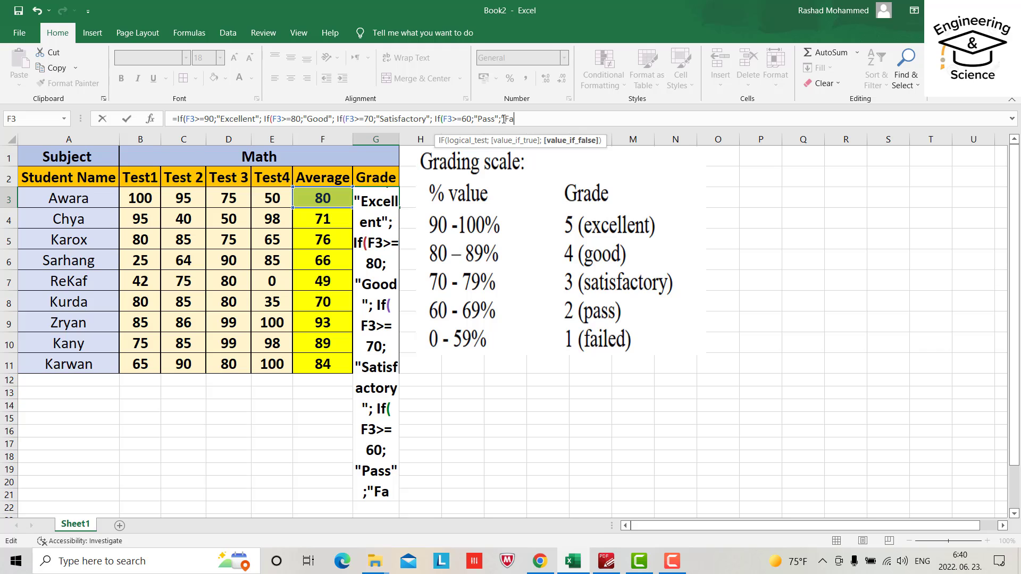
type("il")
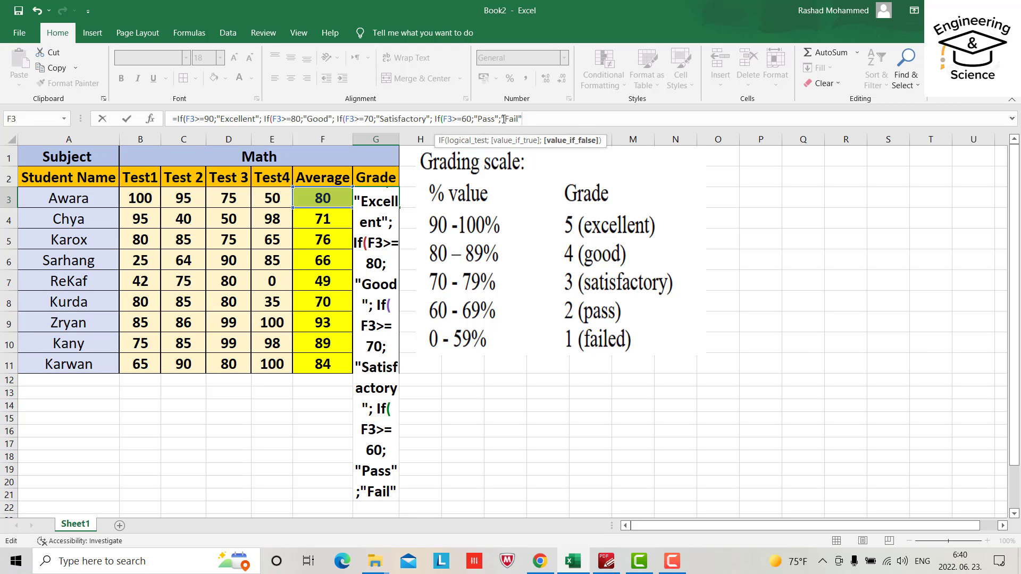
type(")")
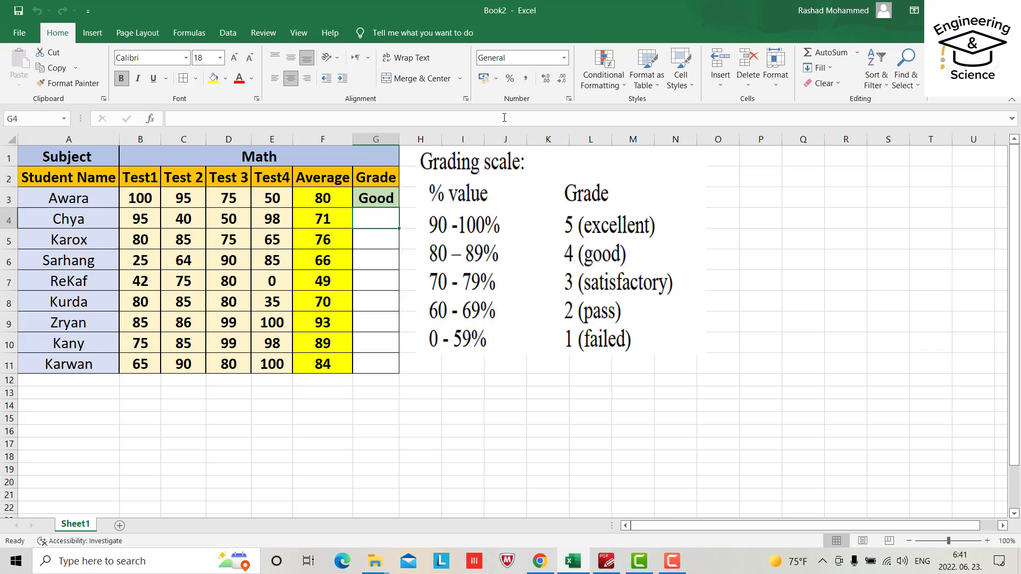
left_click(375, 197)
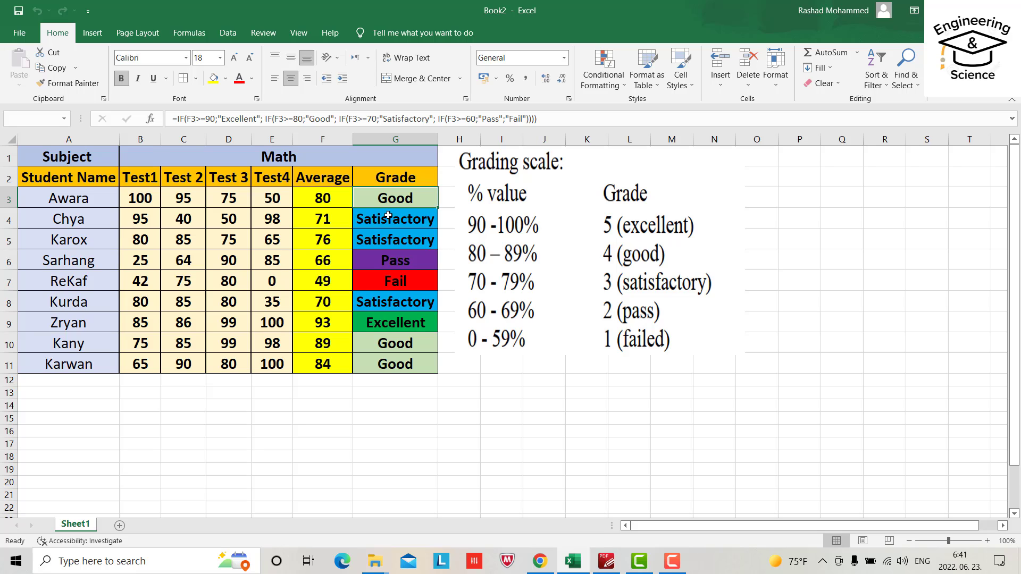
left_click(394, 198)
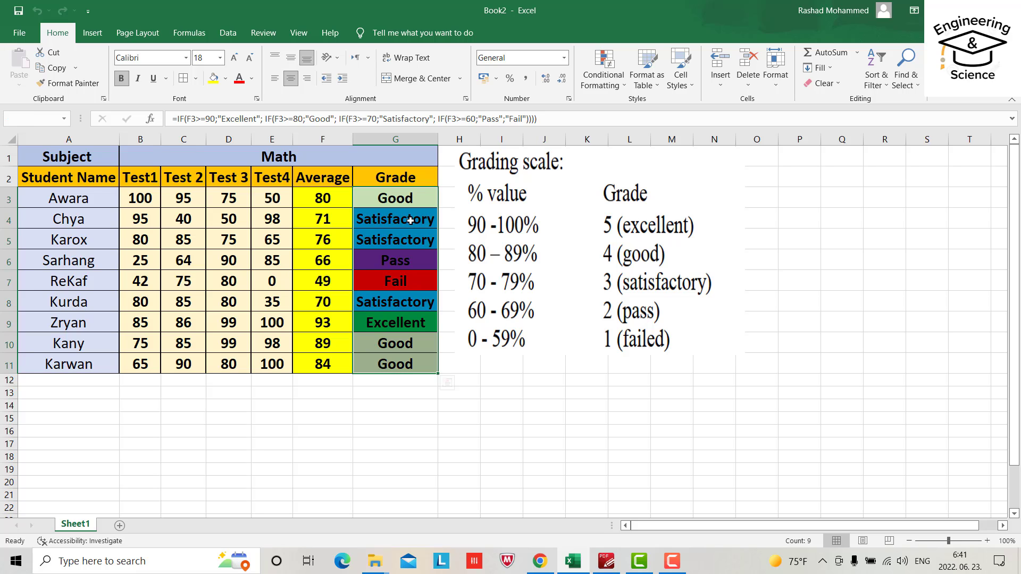
left_click(395, 197)
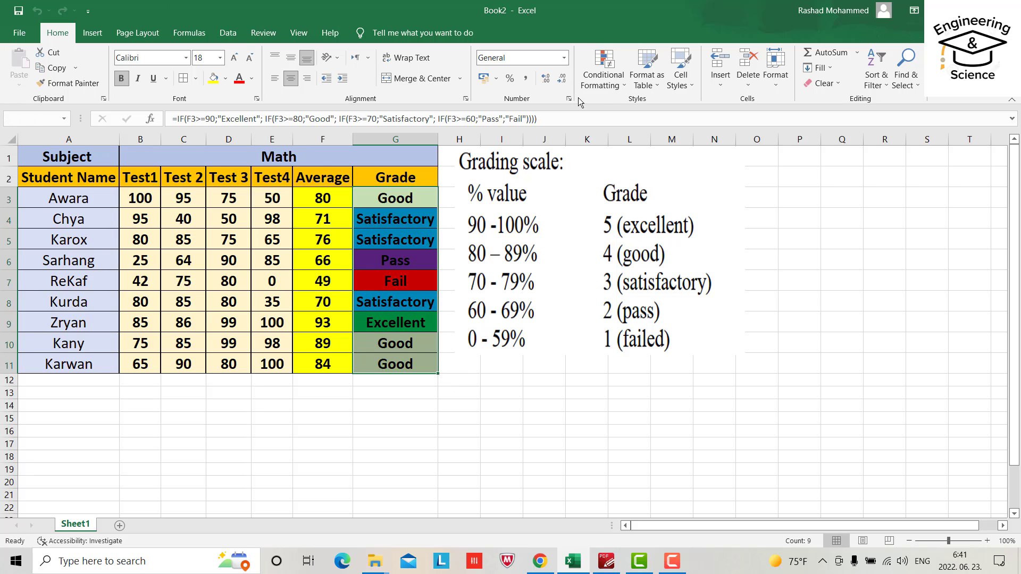
- Add a Specific Text rule filling grade cells containing "Good" with light orange
left_click(601, 67)
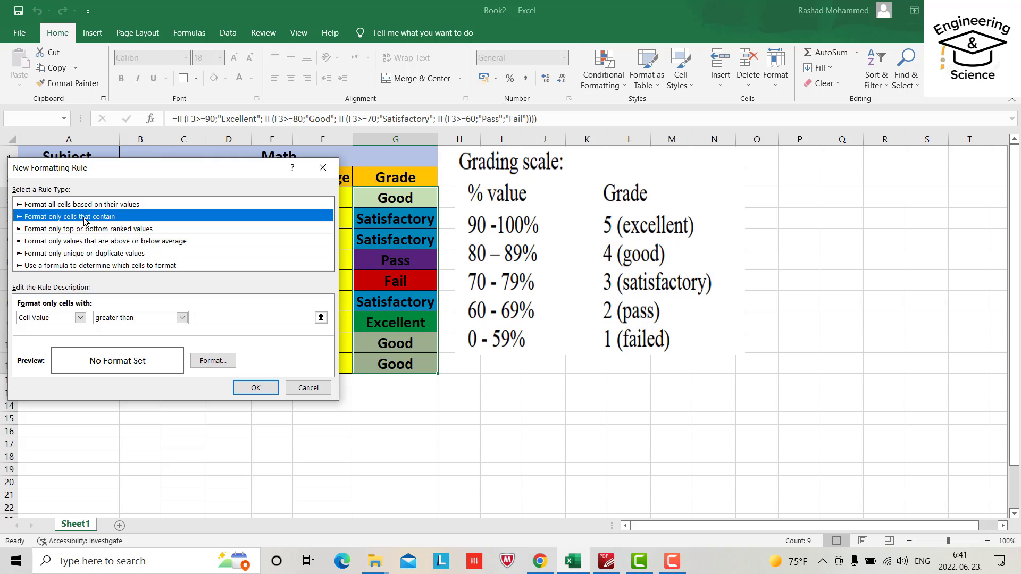
left_click(79, 318)
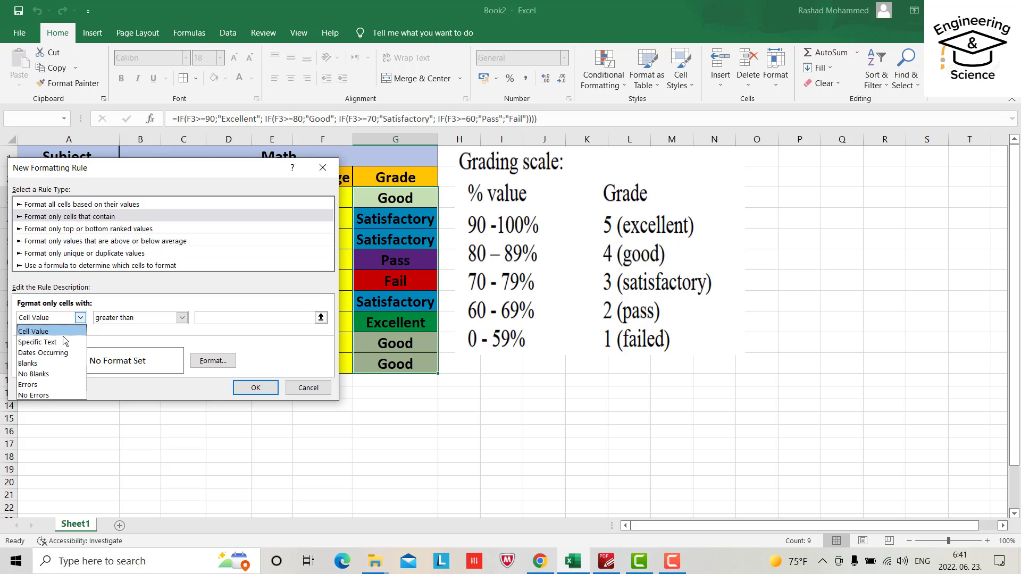
left_click(37, 341)
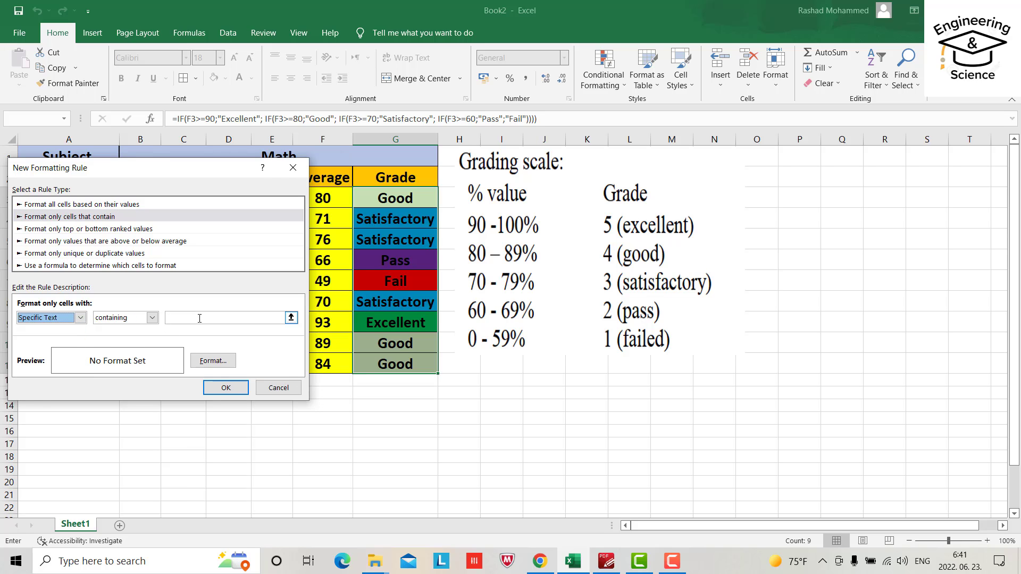
type("G")
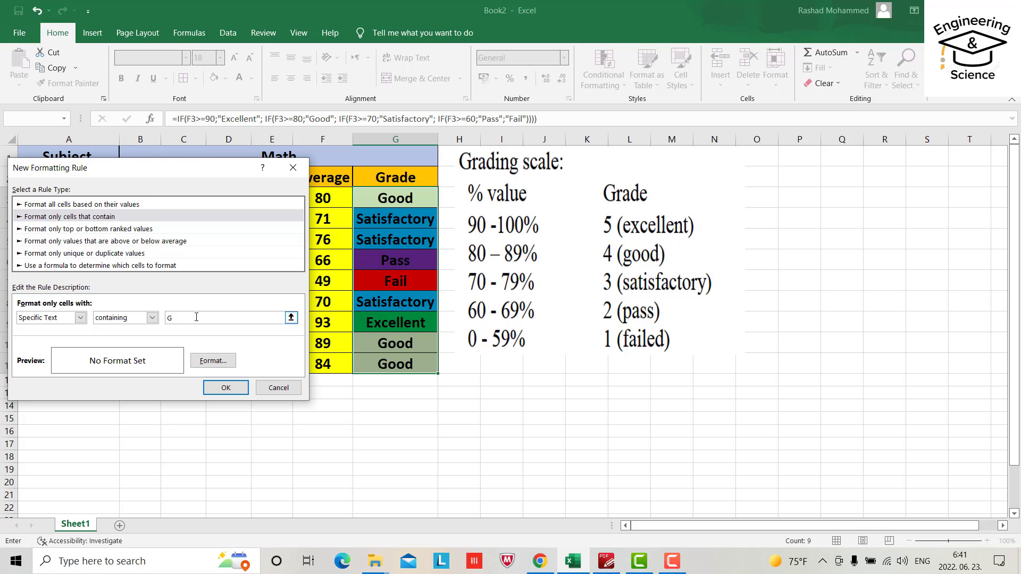
type("ood")
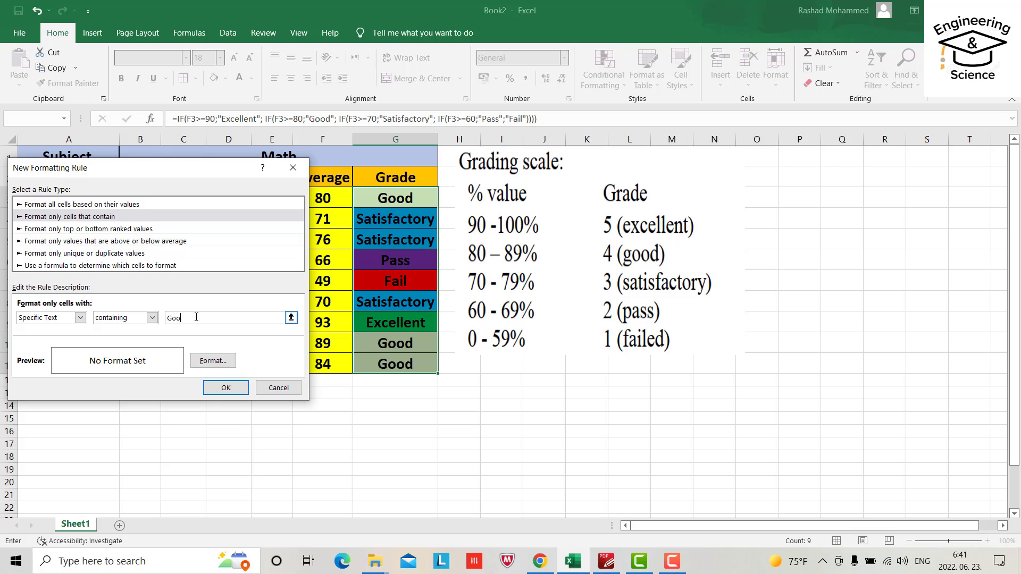
left_click(212, 360)
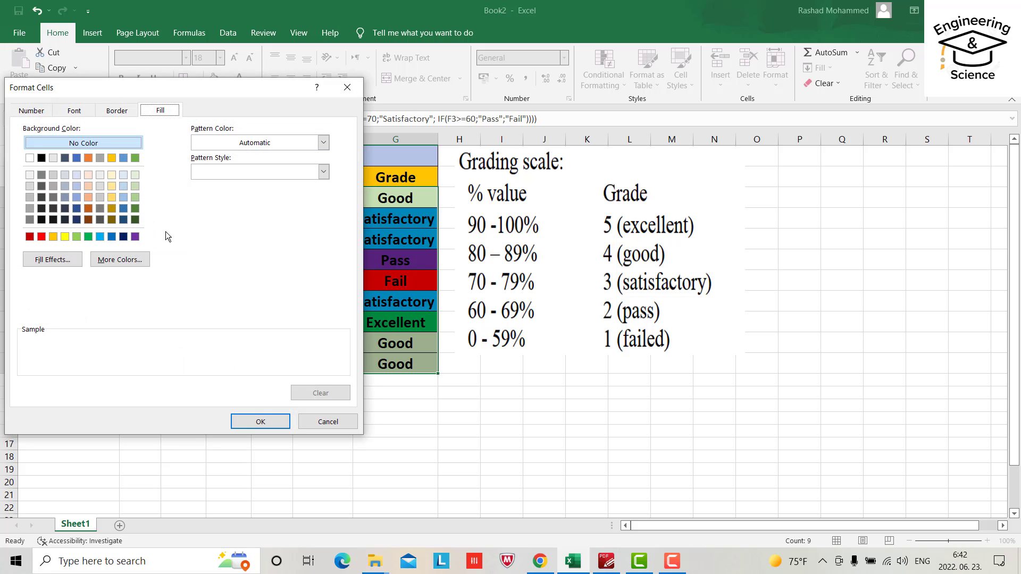
mouse_move(110, 197)
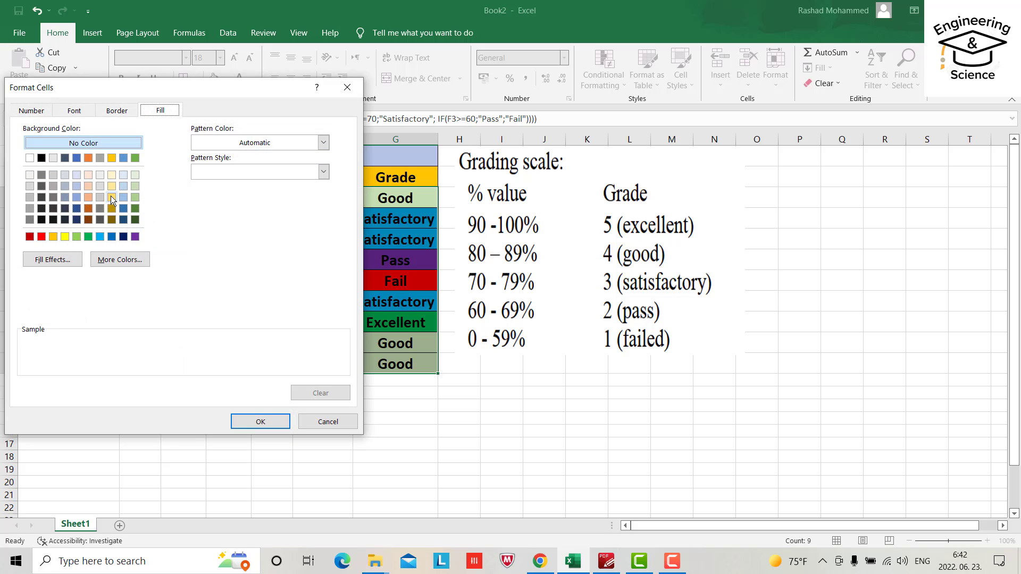
left_click(260, 421)
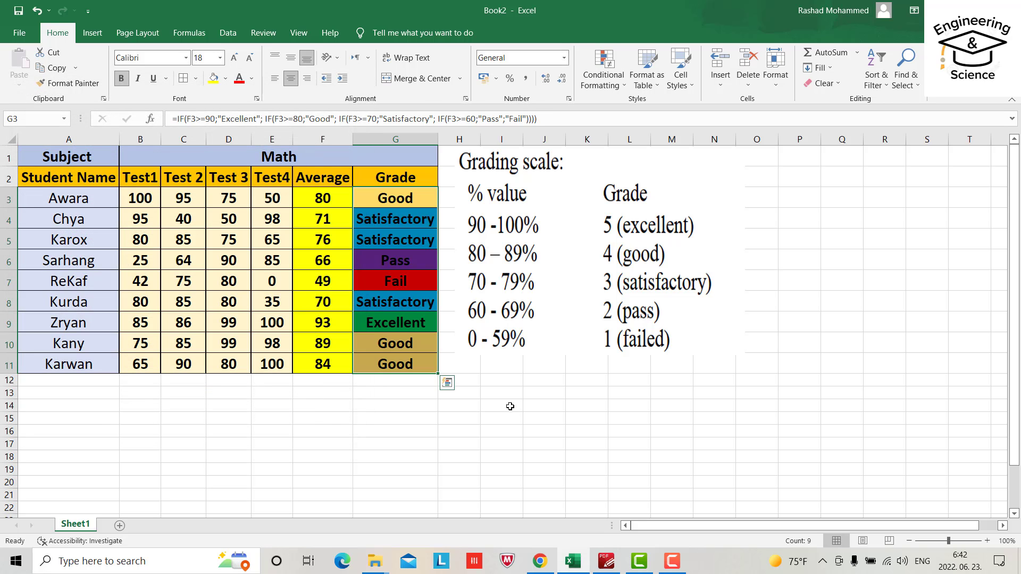
left_click(544, 405)
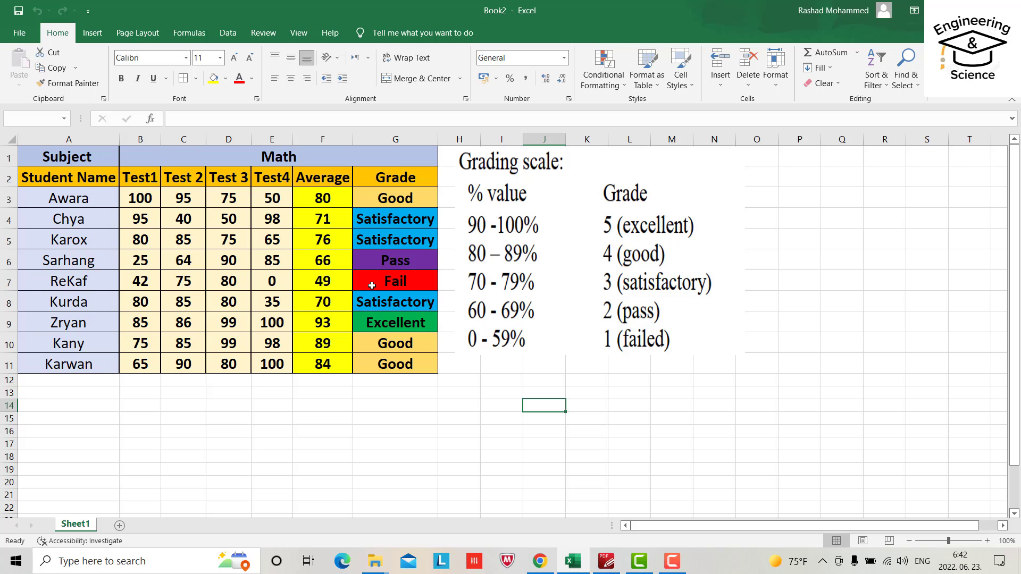
- Select G3:G11 and add a Specific Text rule filling "Pass" cells yellow
left_click(394, 260)
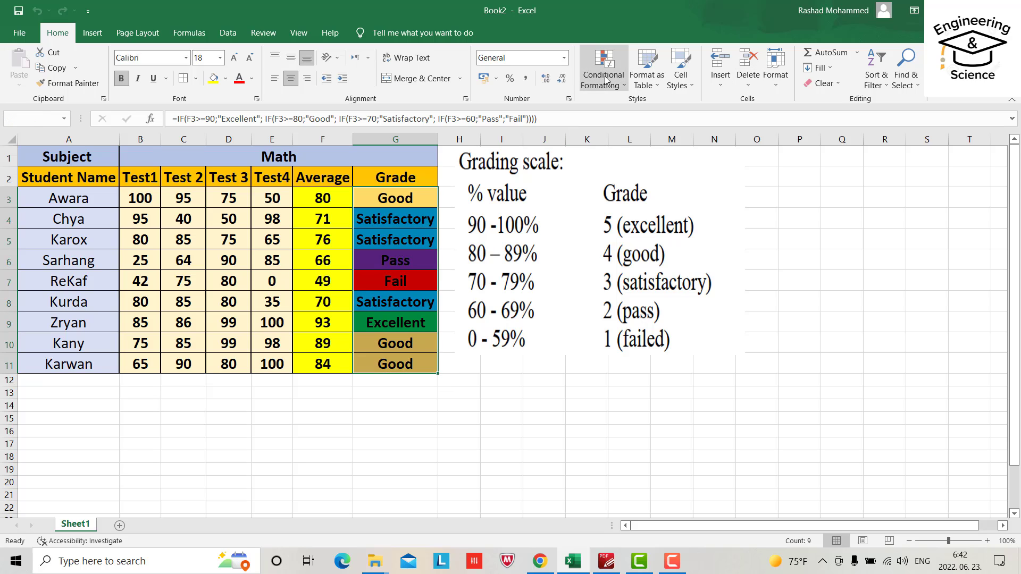
left_click(602, 67)
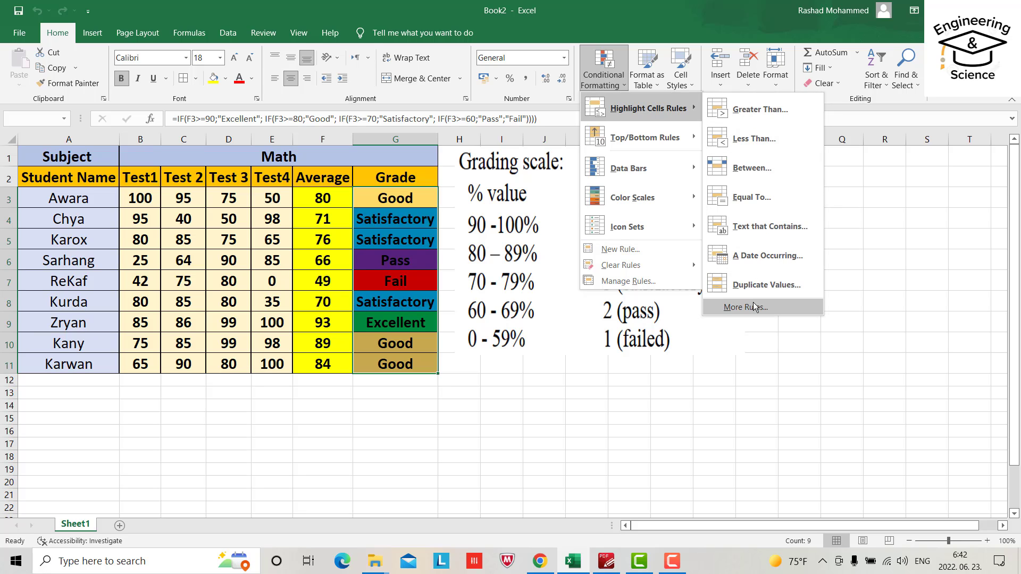
left_click(745, 307)
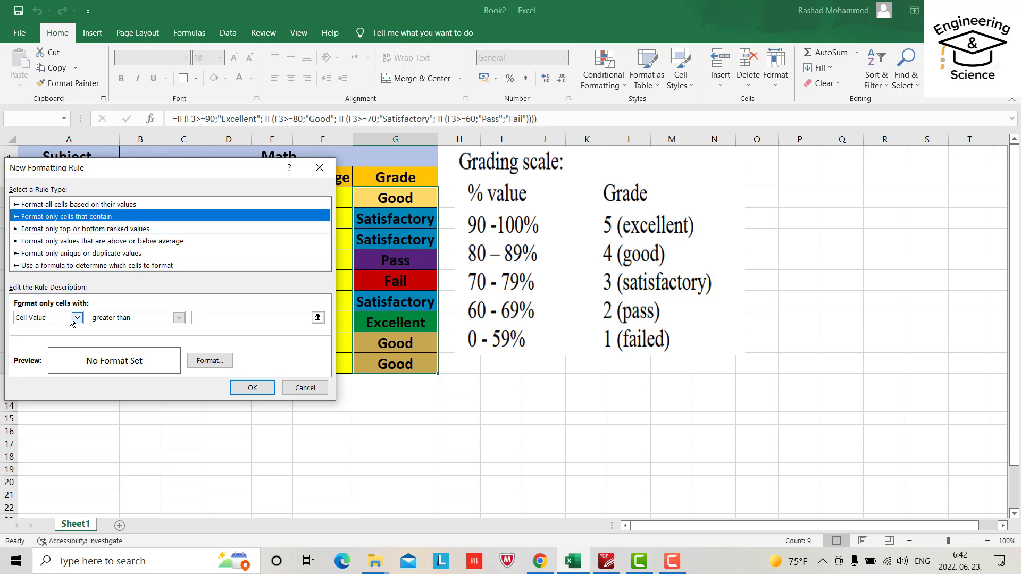
left_click(76, 317)
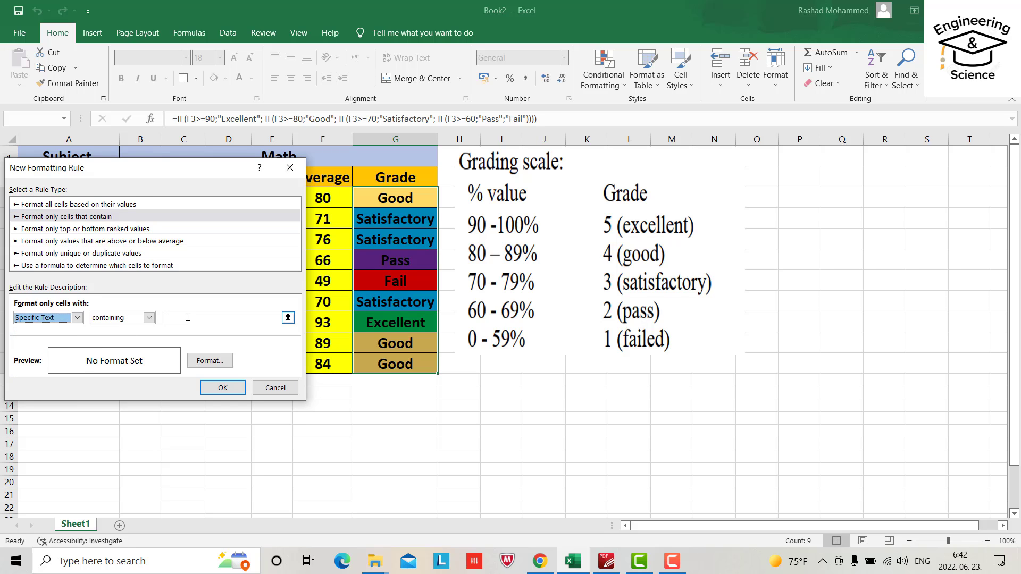
left_click(221, 318)
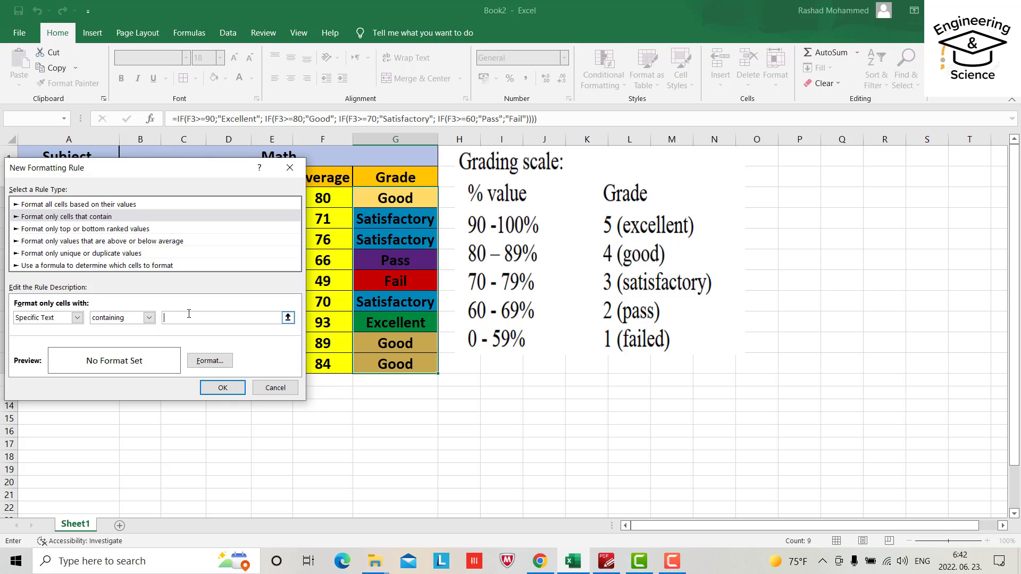
type("Pass")
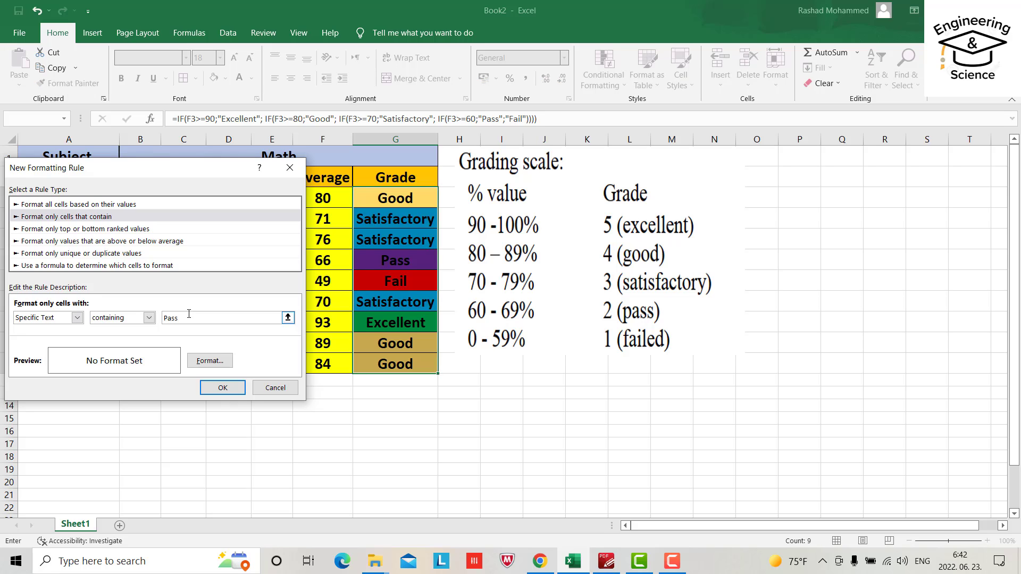
left_click(210, 360)
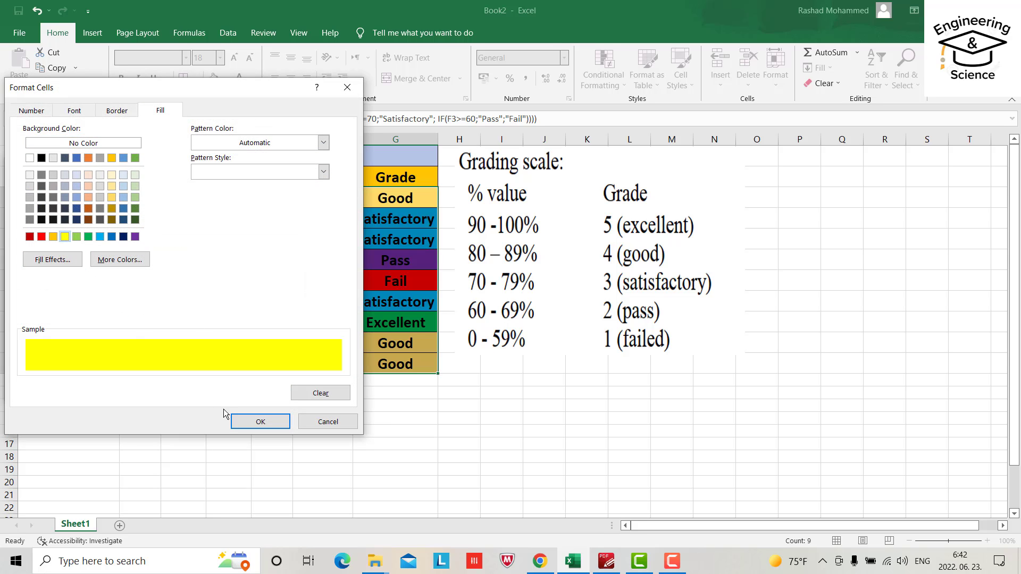
left_click(260, 421)
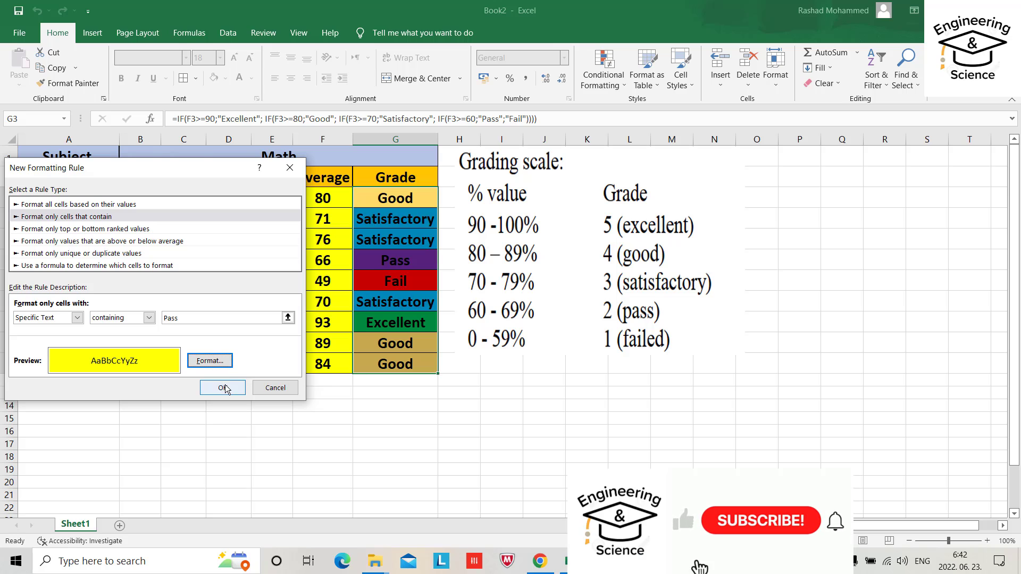
left_click(222, 388)
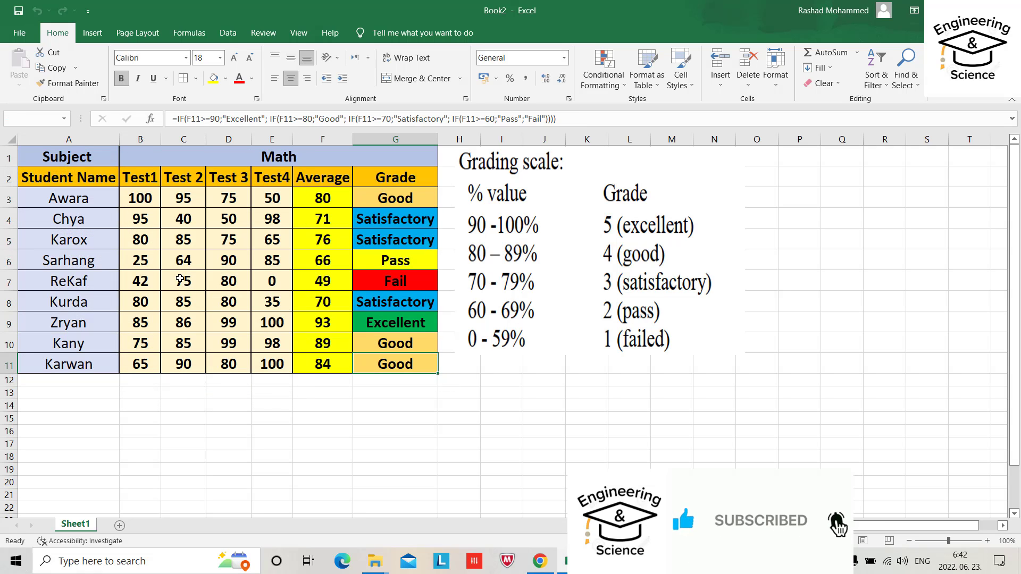
- Set ReKaf's Test 1 to 90, Chya's Test 2 to 99, Awara's Test 4 to 100
left_click(140, 281)
type("90")
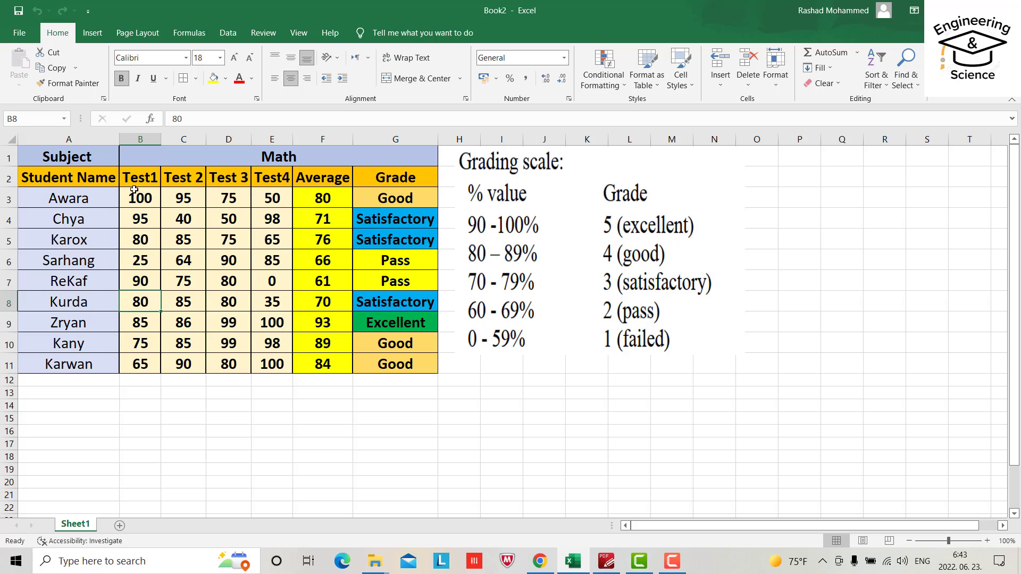
left_click(139, 218)
type("99")
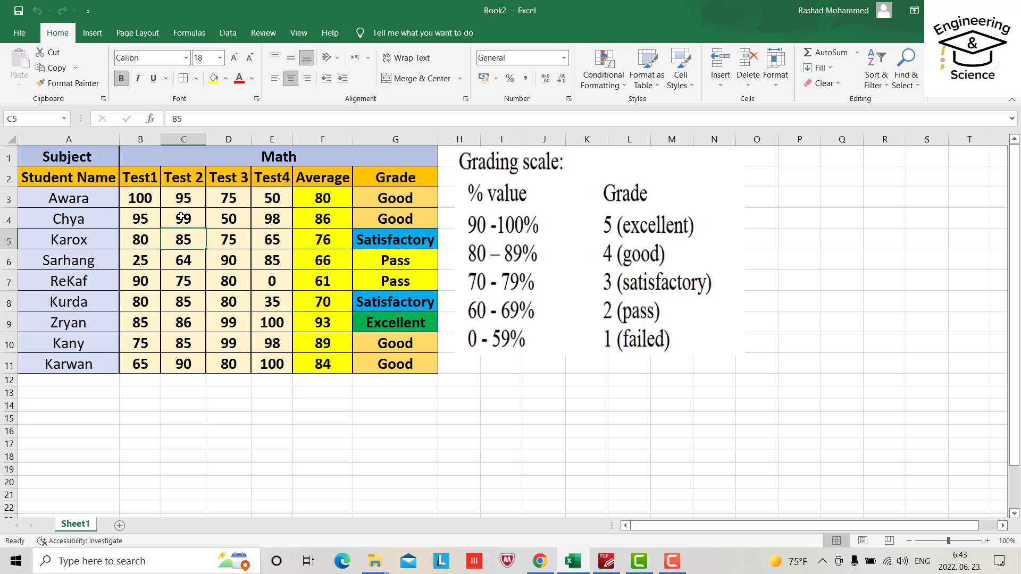
mouse_move(260, 215)
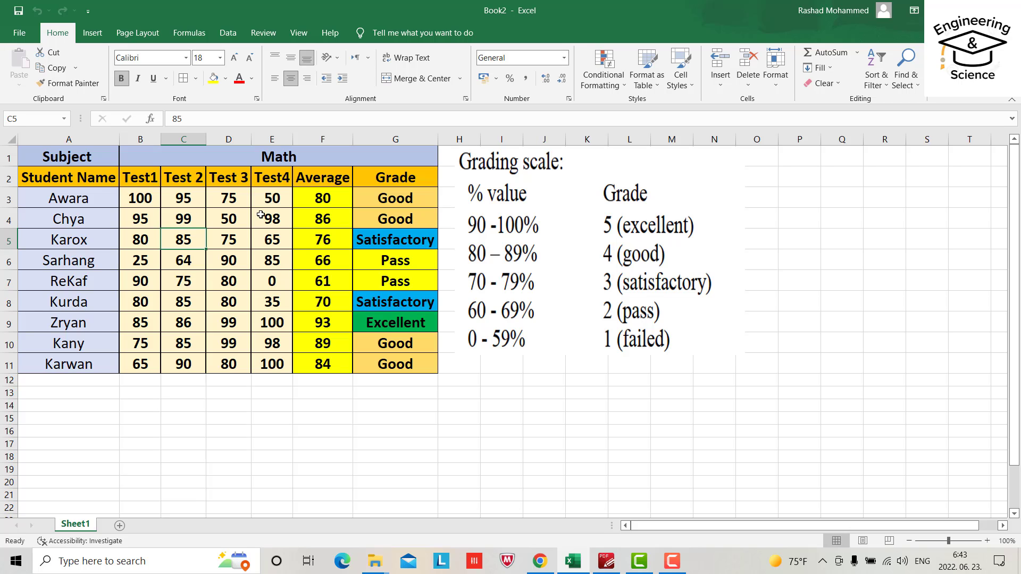
left_click(272, 198)
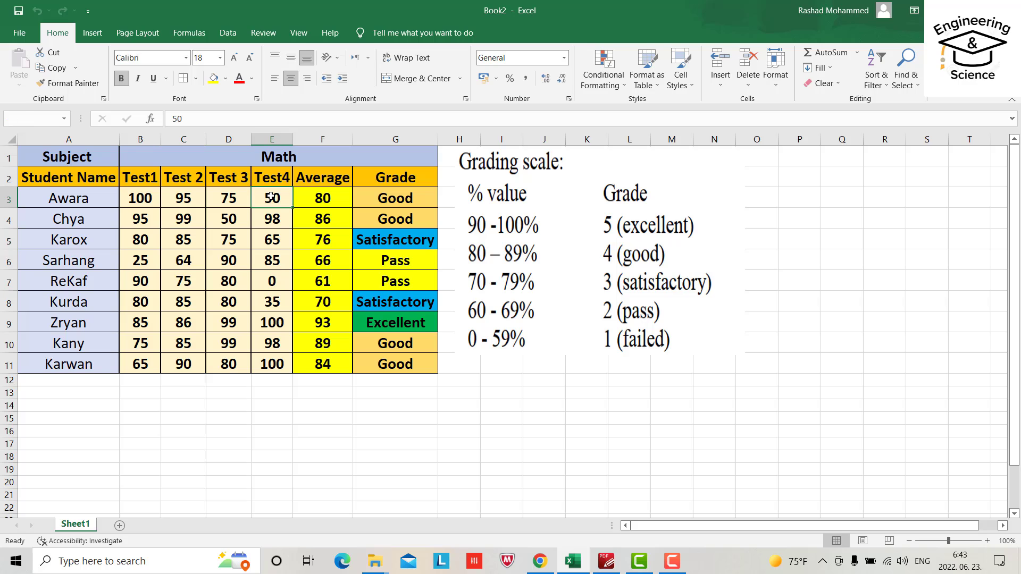
type("100")
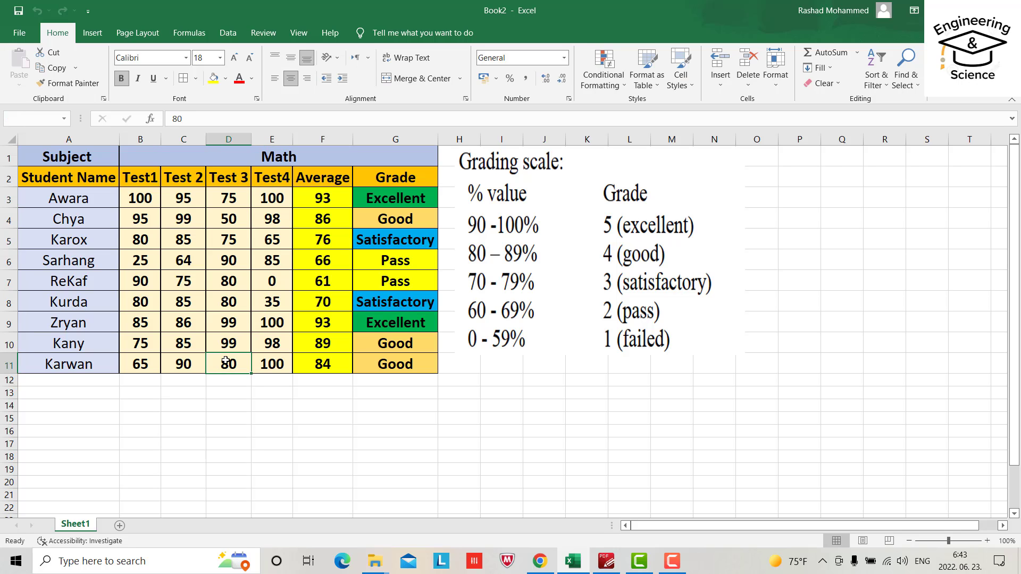
type("60")
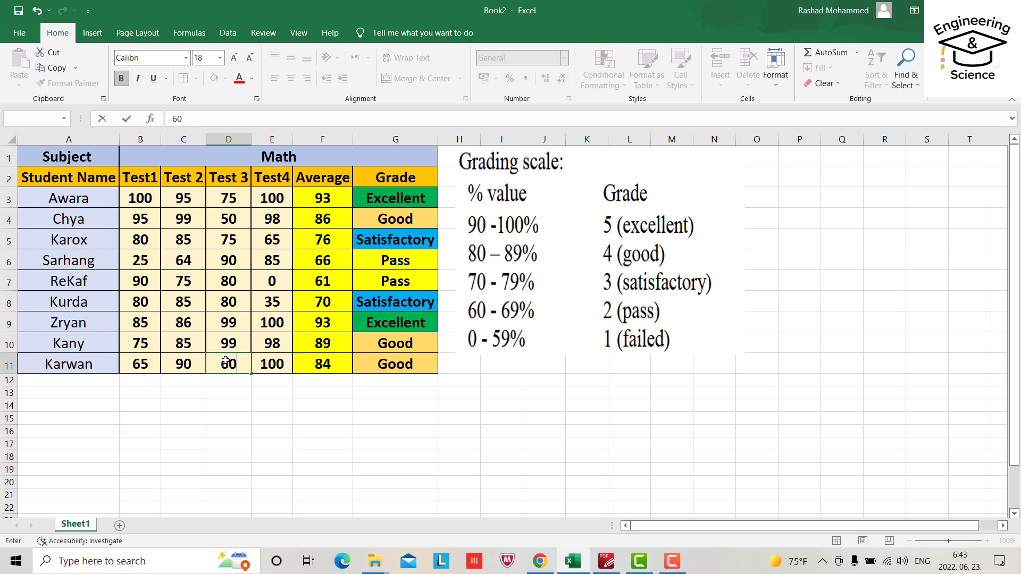